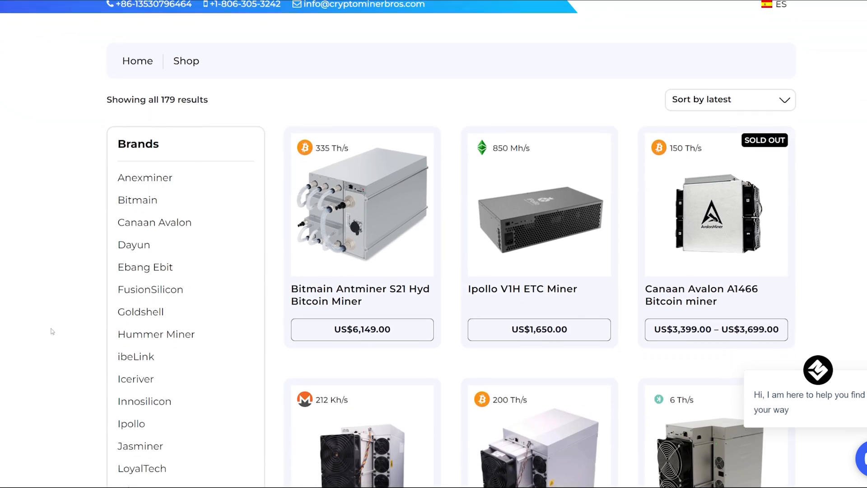
# Step: Locate and open the Bitmain Antminer KS3 9.4TH 3500W (KAS) product page from the shop grid
pyautogui.scroll(-3)
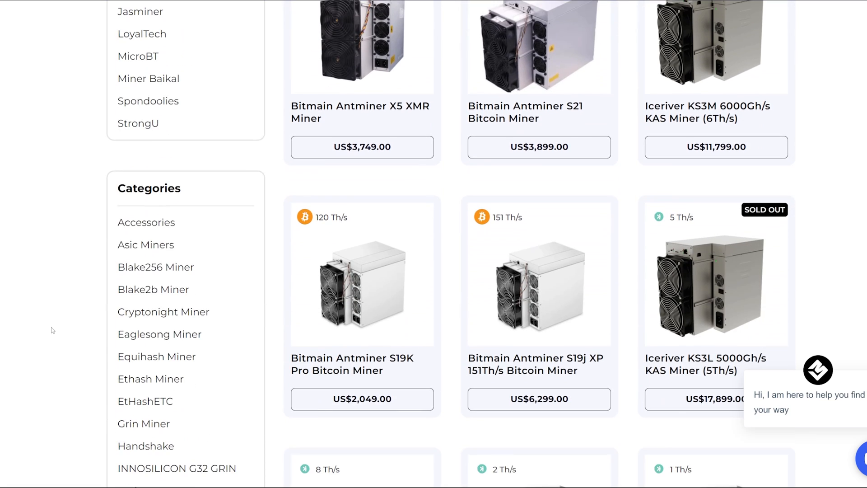
pyautogui.scroll(-3)
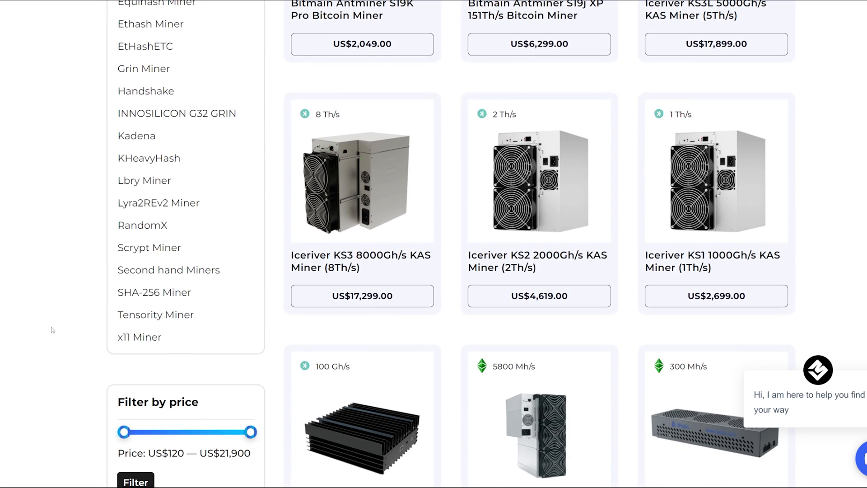
pyautogui.scroll(-3)
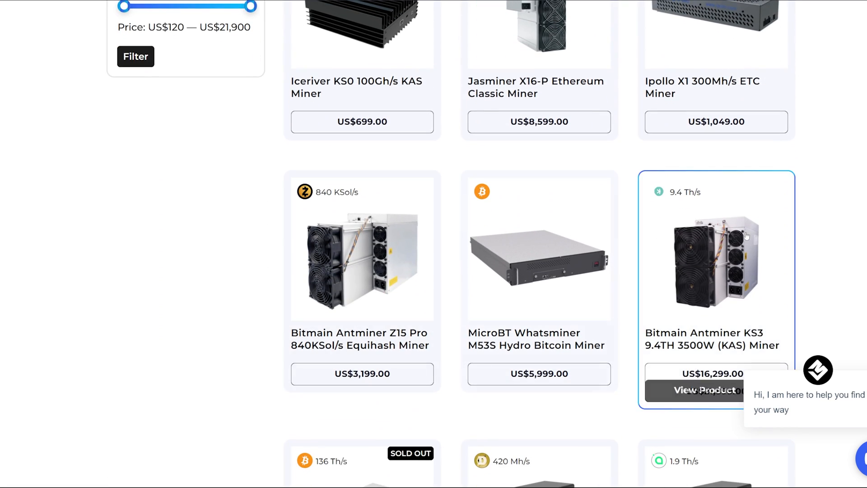
pyautogui.click(706, 390)
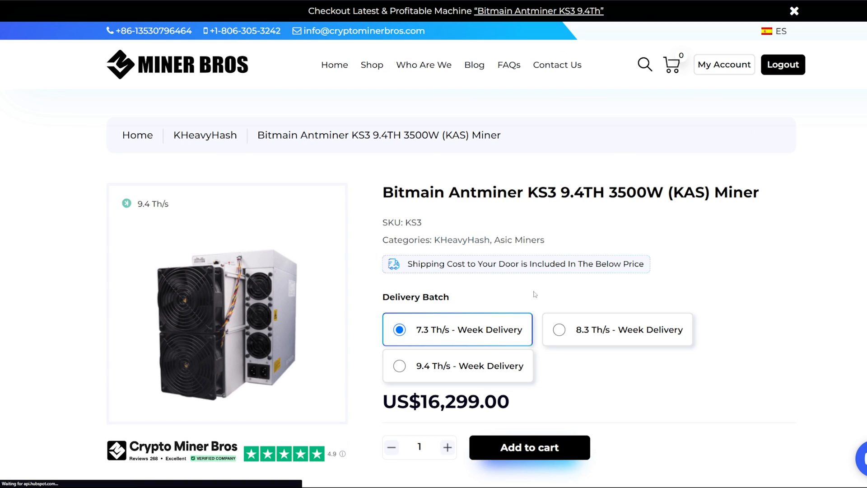
# Step: Compare the 9.4 Th/s and 7.3 Th/s delivery batch prices, then move to another browser tab
pyautogui.click(399, 365)
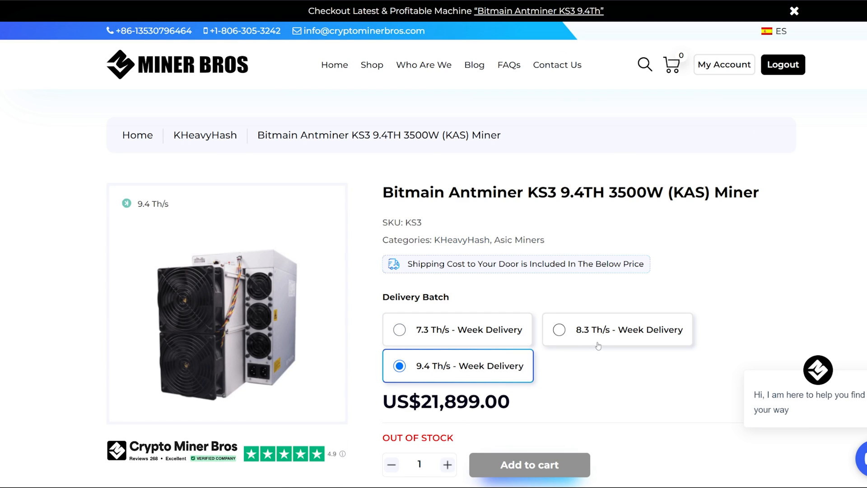
pyautogui.click(399, 329)
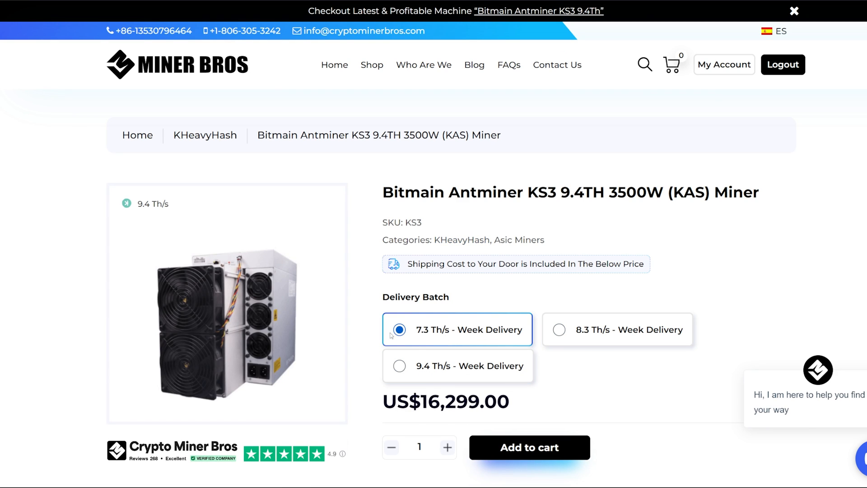
pyautogui.click(448, 6)
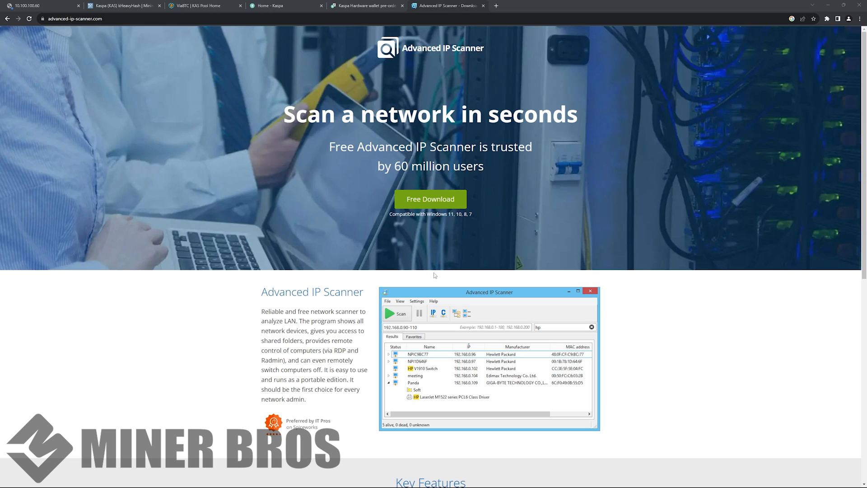
pyautogui.moveTo(337, 236)
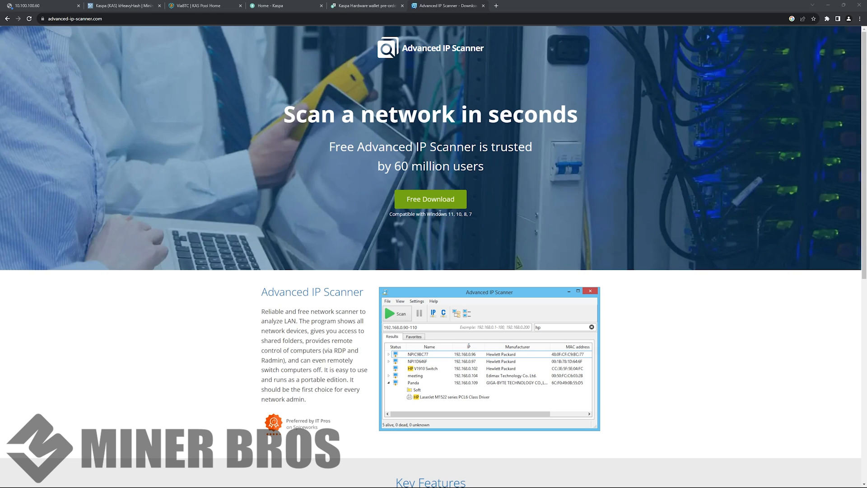
pyautogui.moveTo(430, 199)
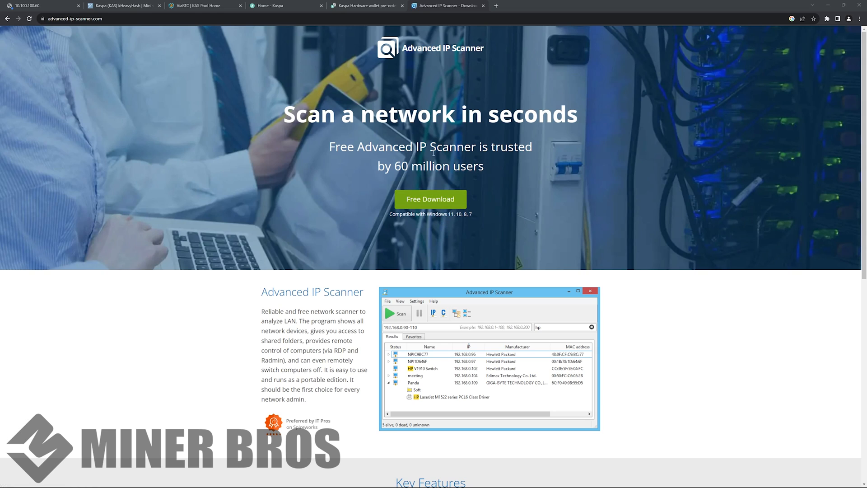
pyautogui.moveTo(418, 87)
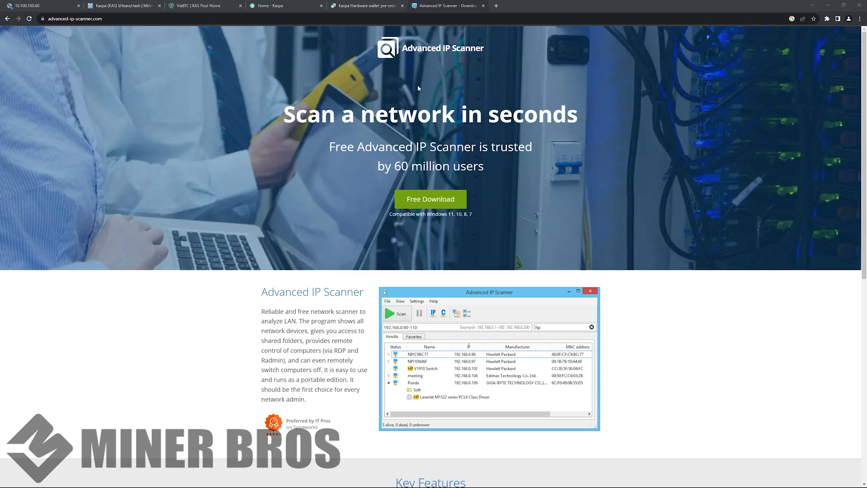
pyautogui.moveTo(418, 80)
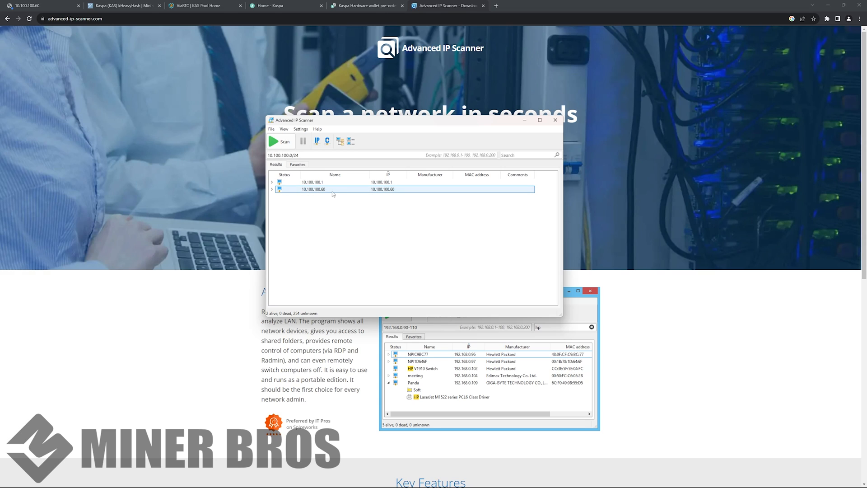
pyautogui.moveTo(427, 192)
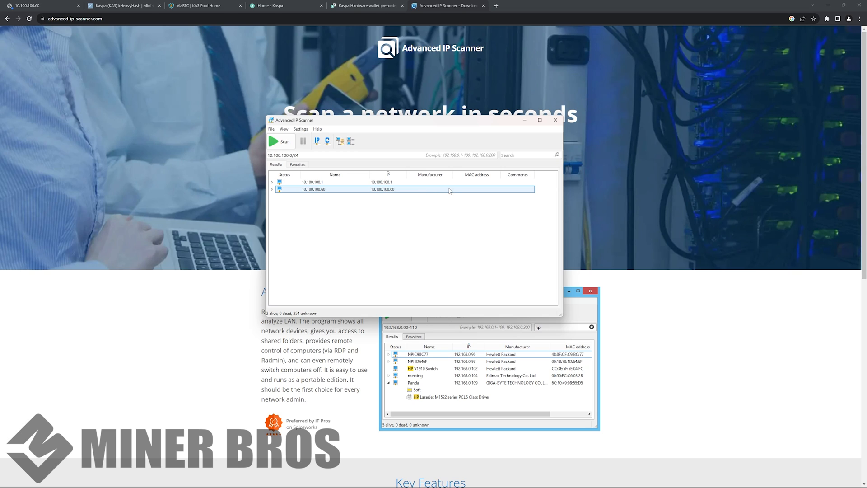
pyautogui.moveTo(326, 193)
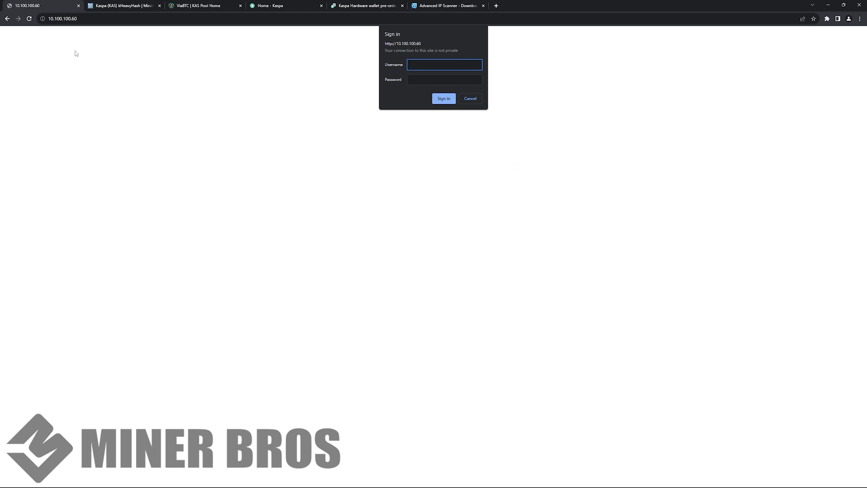
# Step: Sign in to the miner at 10.100.100.60 as user 'root' to reach the dashboard
pyautogui.click(63, 18)
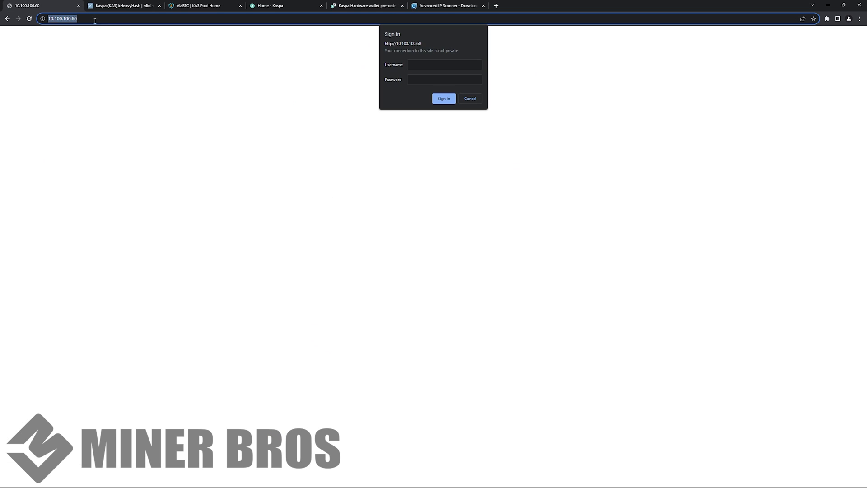
pyautogui.click(444, 64)
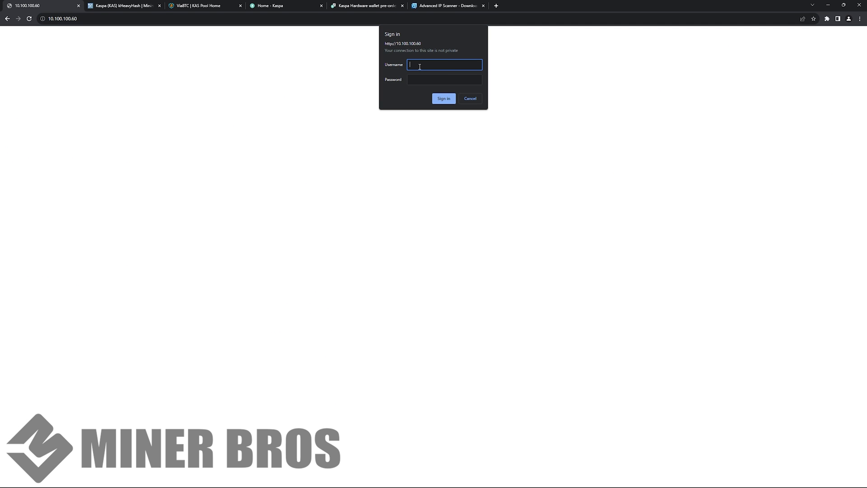
pyautogui.write('root')
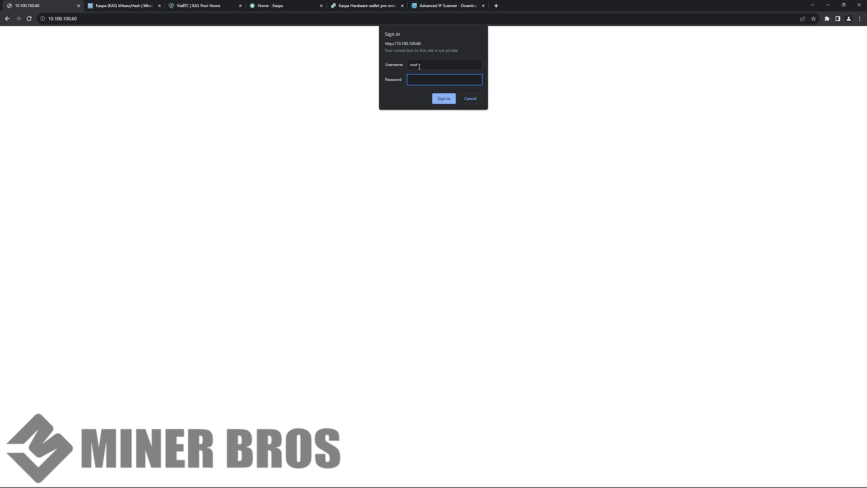
pyautogui.write('••••')
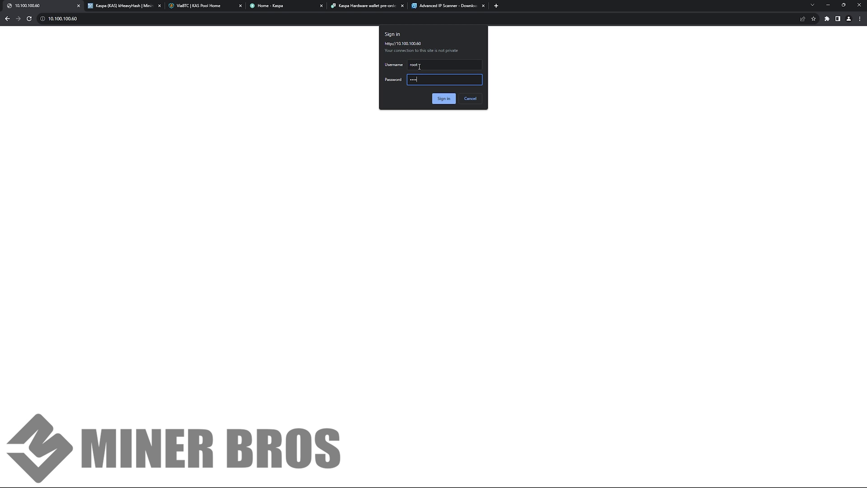
pyautogui.click(442, 98)
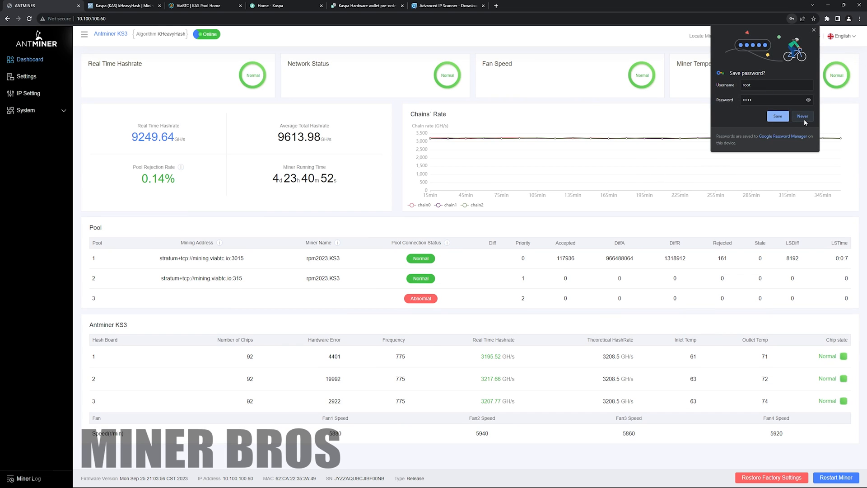
# Step: Decline Chrome's save-password prompt and go to the miner's Settings page
pyautogui.click(803, 116)
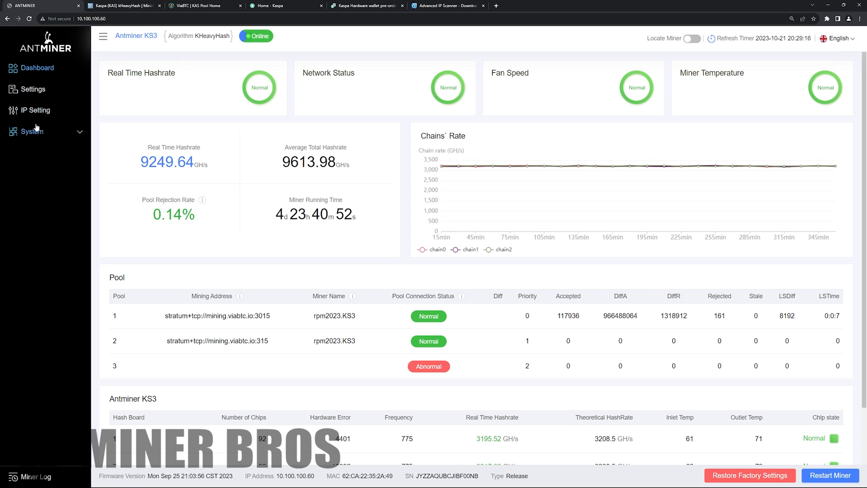
pyautogui.click(33, 90)
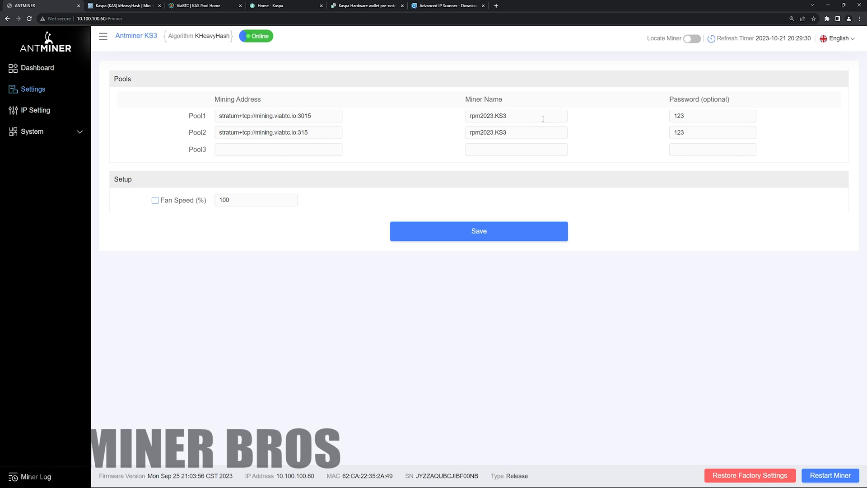
pyautogui.moveTo(704, 128)
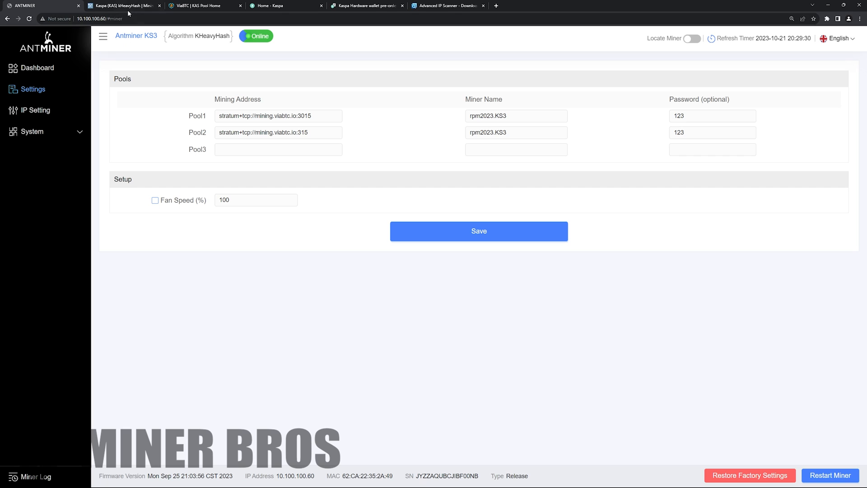
pyautogui.moveTo(125, 6)
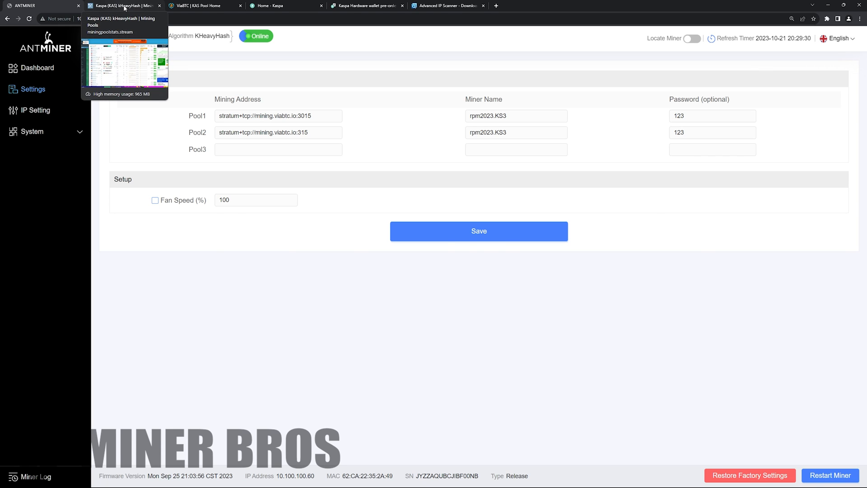
pyautogui.click(123, 6)
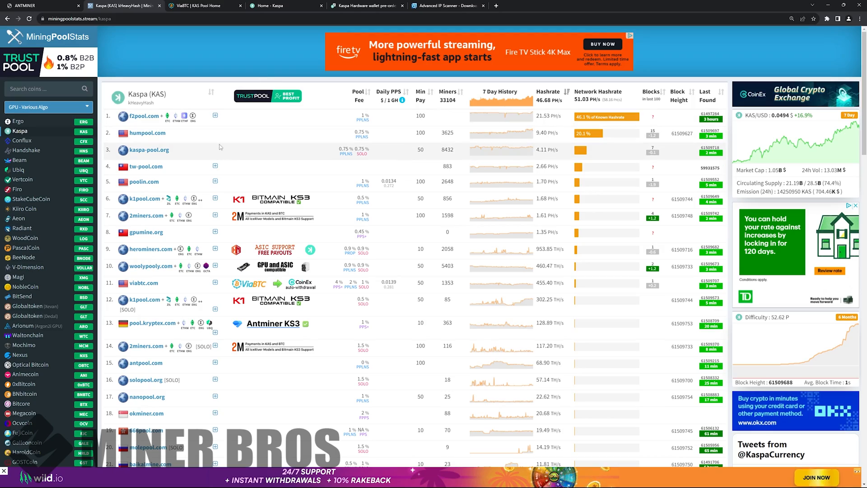
pyautogui.scroll(-3)
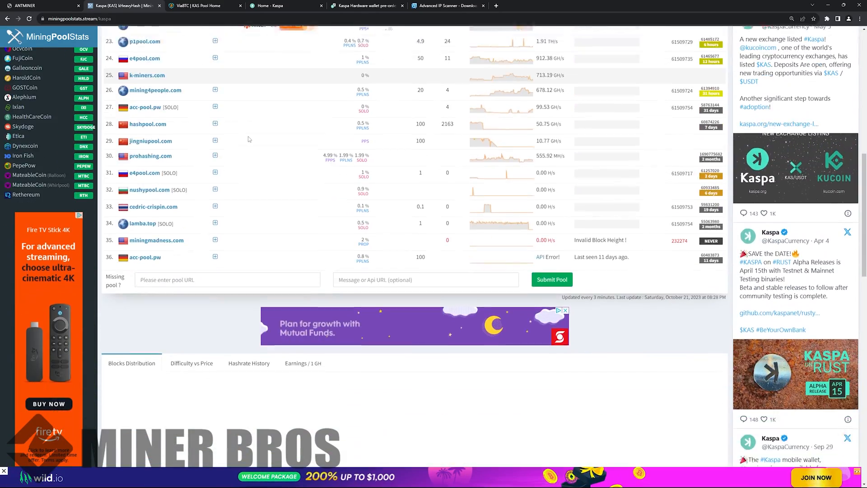
pyautogui.scroll(3)
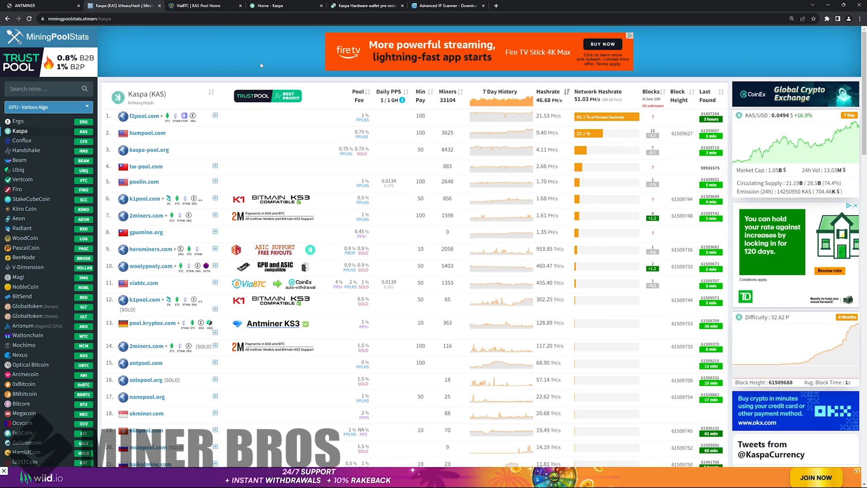
pyautogui.moveTo(523, 199)
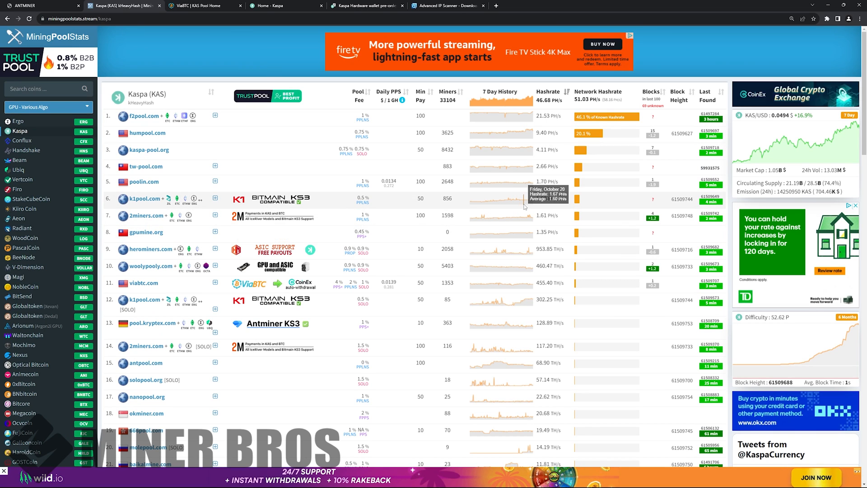
pyautogui.moveTo(495, 132)
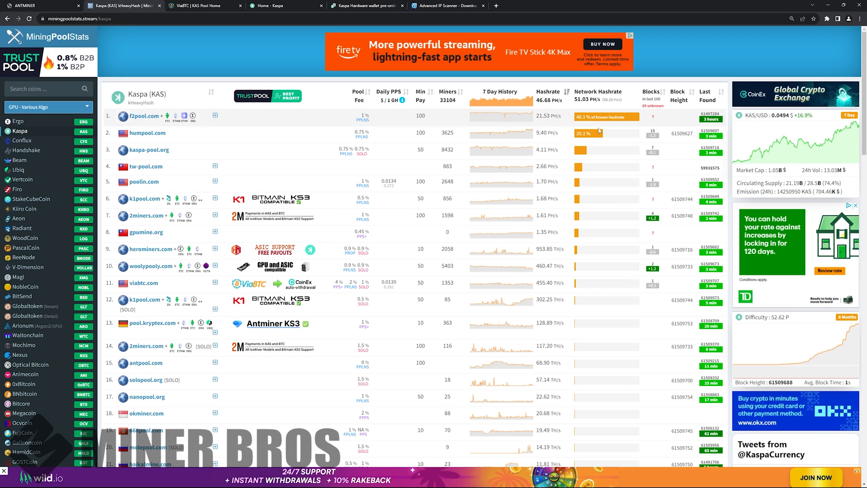
pyautogui.moveTo(132, 127)
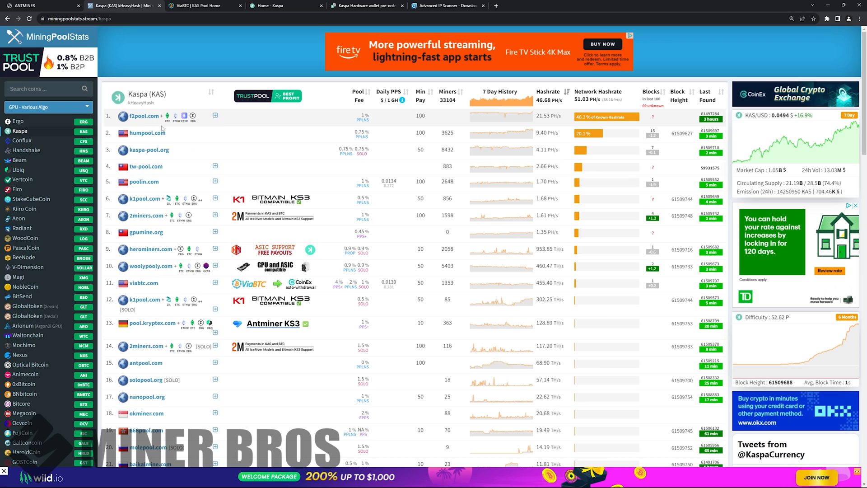
pyautogui.moveTo(579, 125)
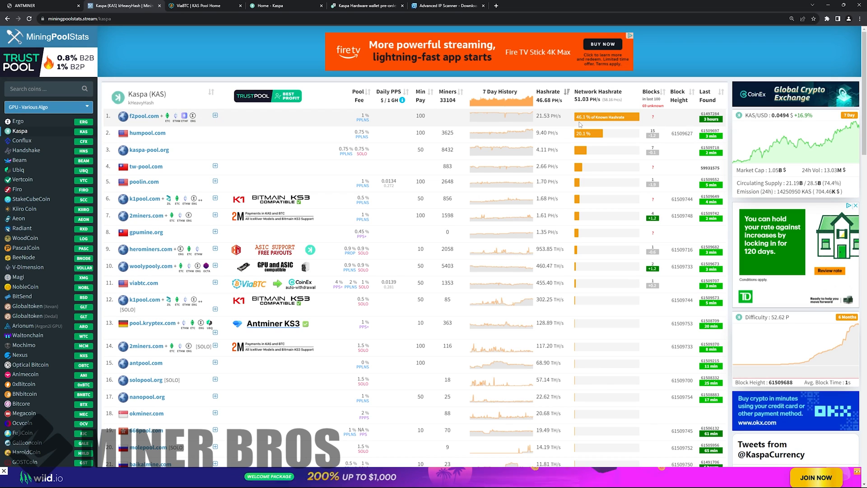
pyautogui.moveTo(169, 116)
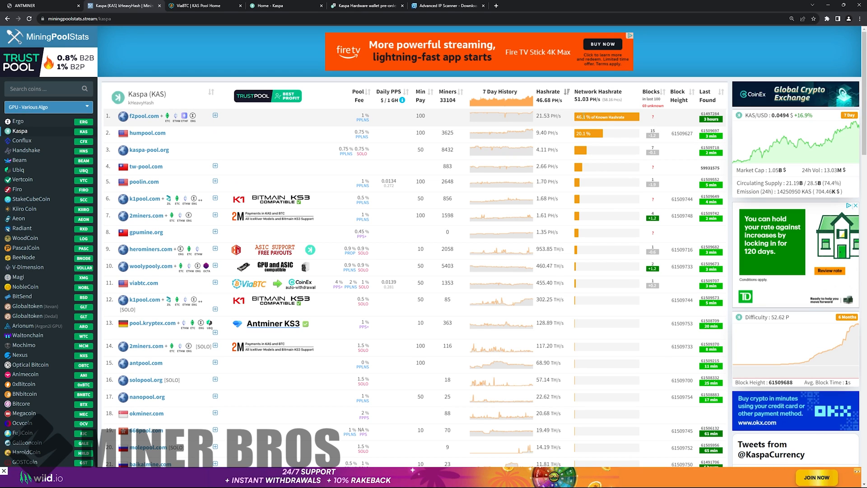
pyautogui.press('ctrl+plus')
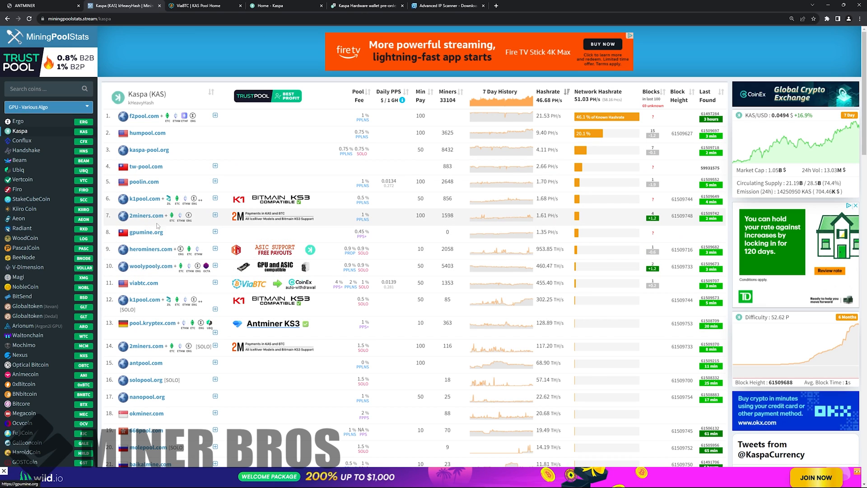
pyautogui.moveTo(175, 180)
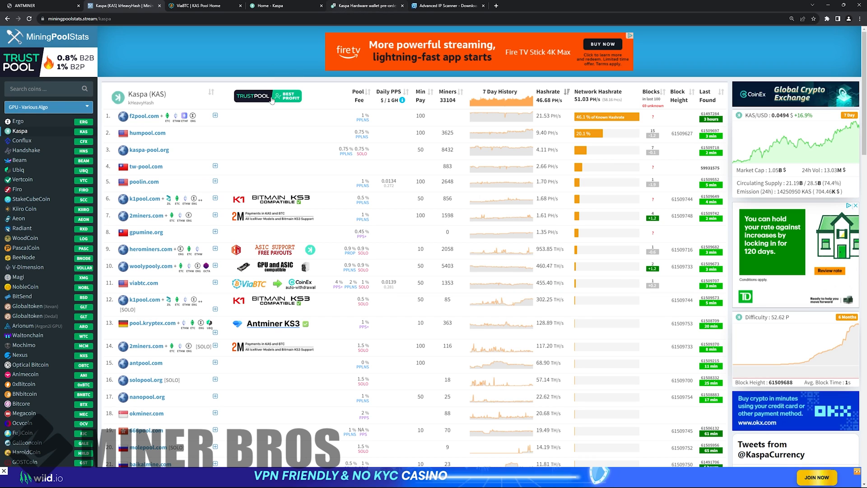
# Step: Switch to the Kaspa.org home tab to view its recommended wallets
pyautogui.click(365, 5)
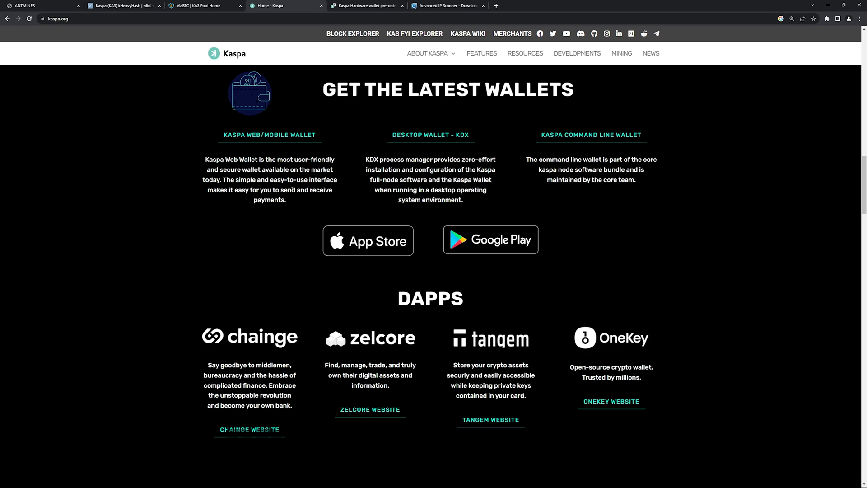
pyautogui.moveTo(86, 37)
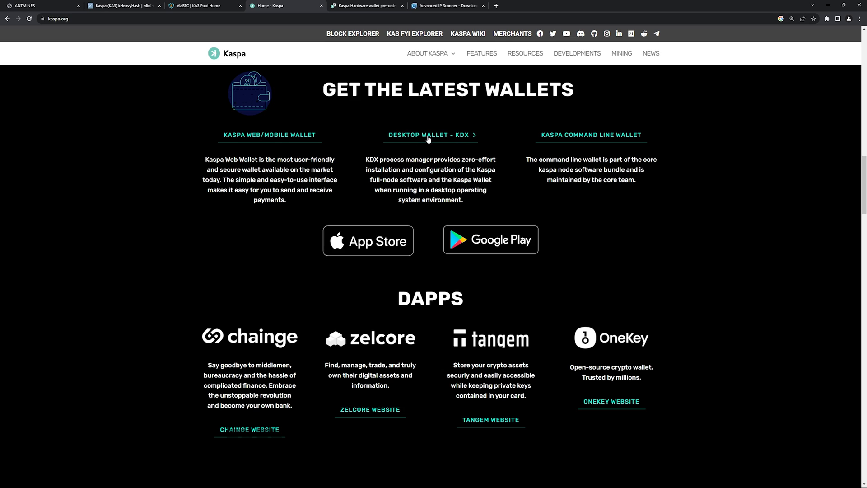
pyautogui.moveTo(380, 218)
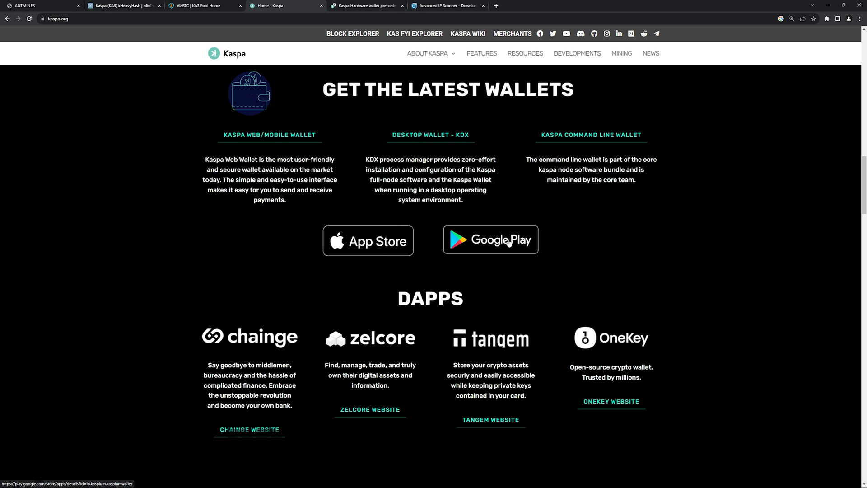
pyautogui.moveTo(359, 310)
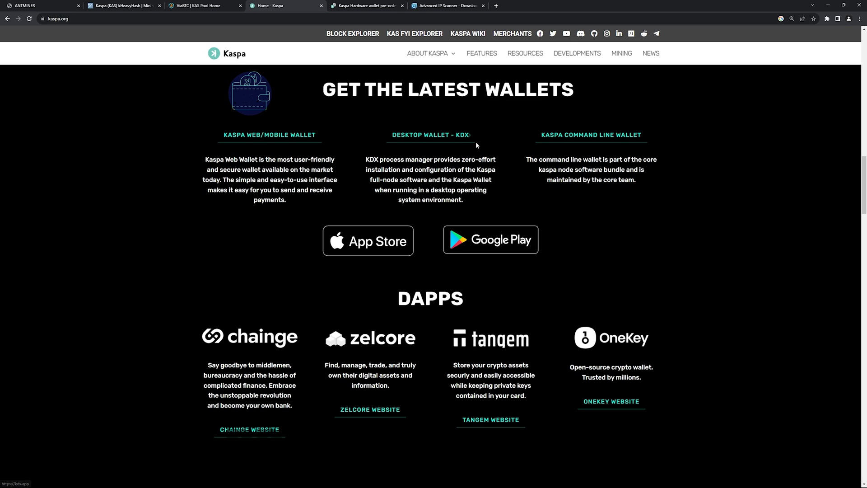
pyautogui.moveTo(404, 260)
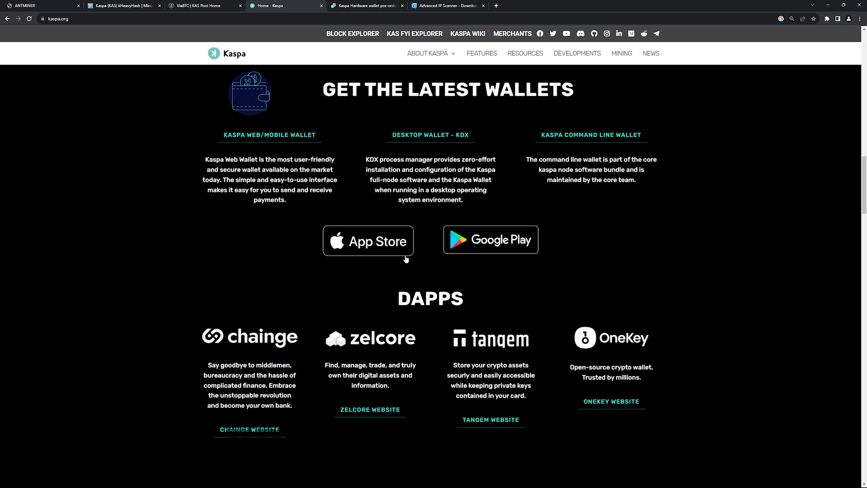
pyautogui.moveTo(372, 248)
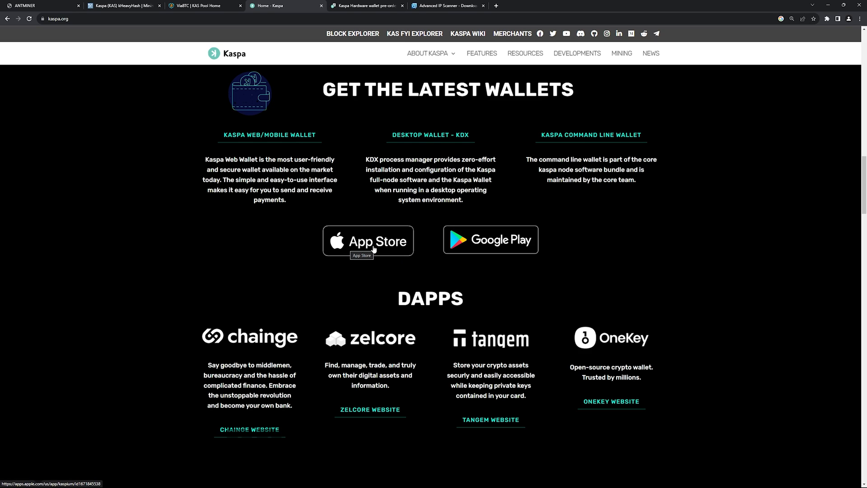
pyautogui.moveTo(353, 255)
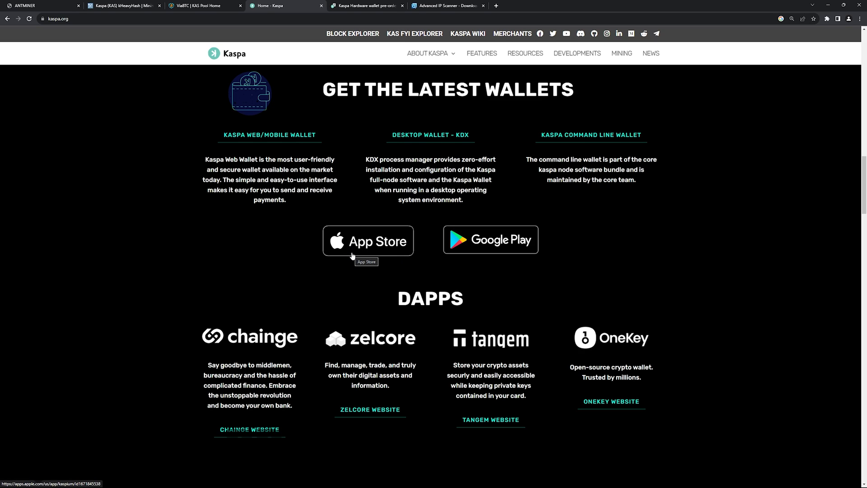
pyautogui.moveTo(359, 253)
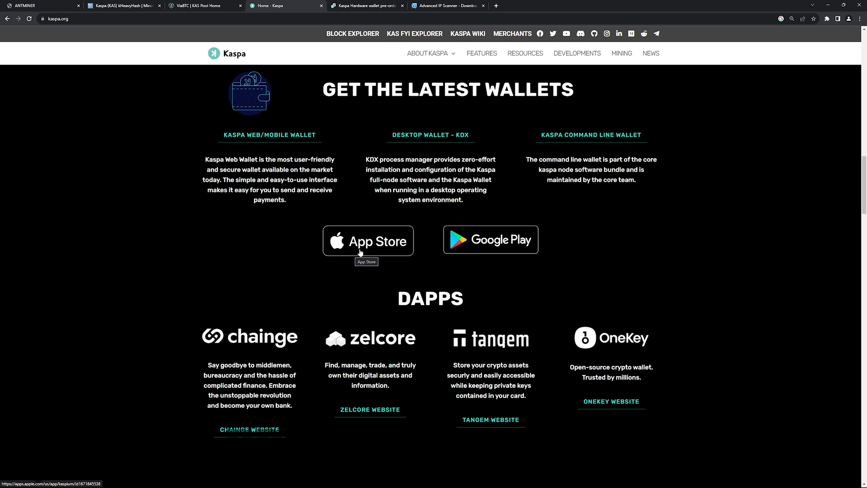
pyautogui.moveTo(387, 246)
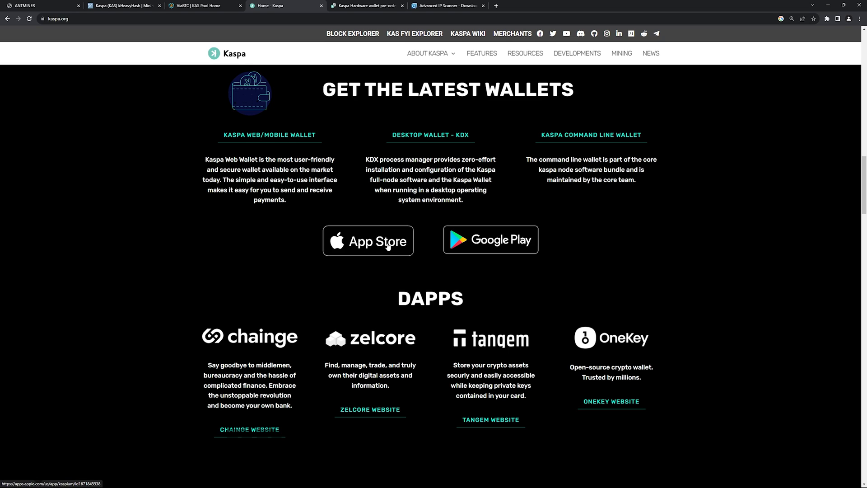
pyautogui.moveTo(438, 238)
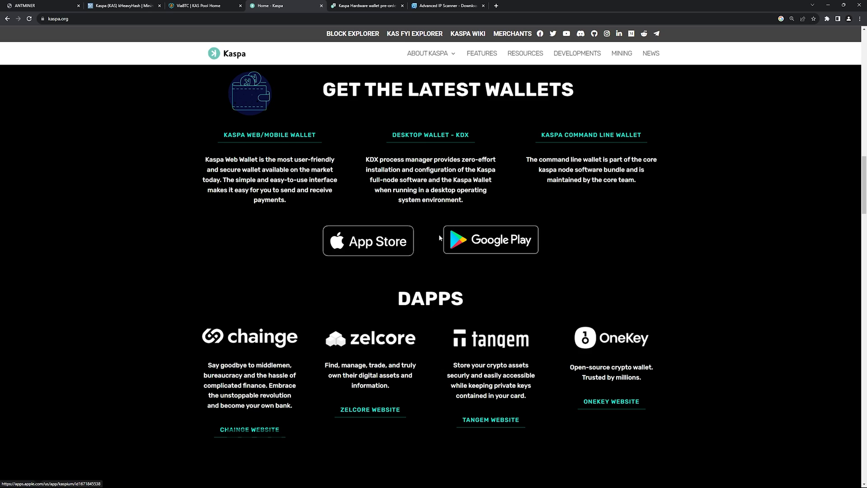
pyautogui.moveTo(488, 250)
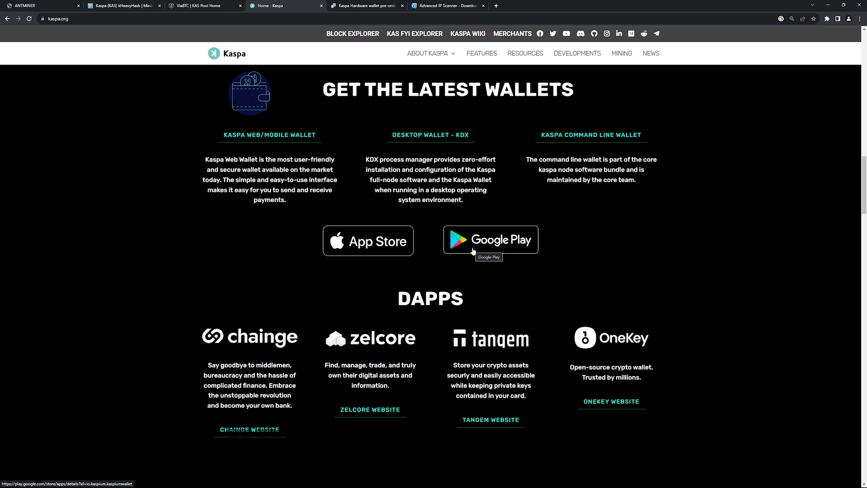
pyautogui.moveTo(318, 300)
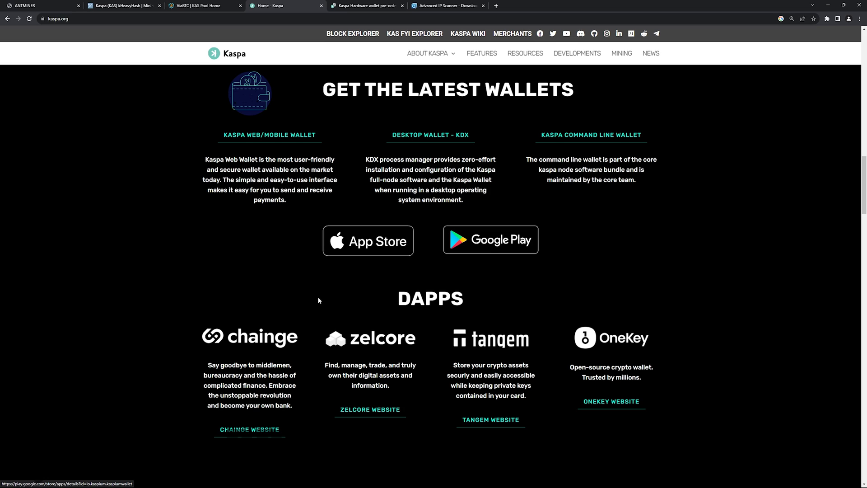
pyautogui.scroll(-3)
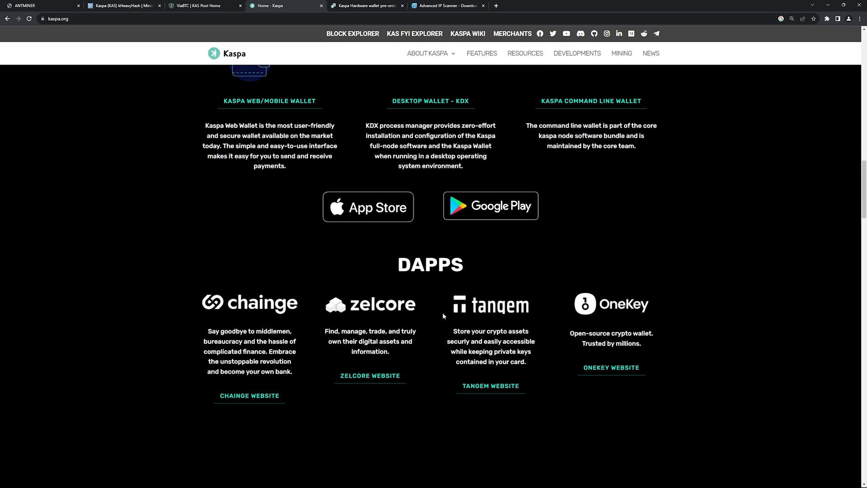
pyautogui.moveTo(372, 315)
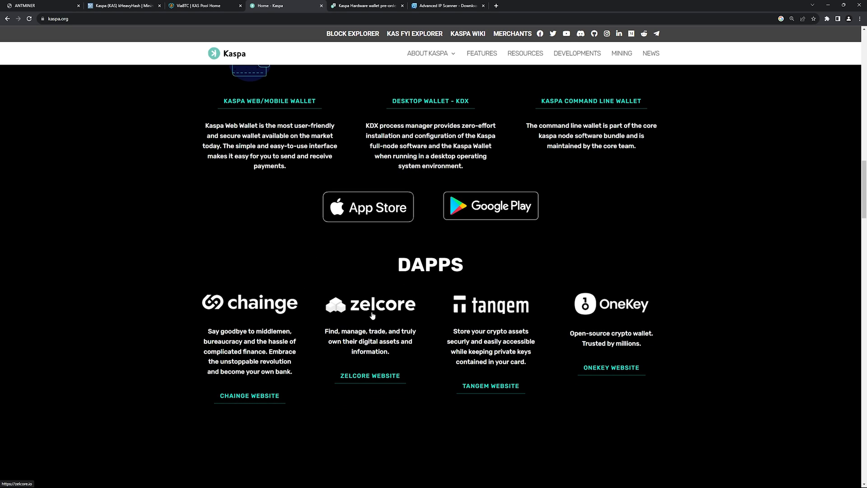
pyautogui.moveTo(364, 317)
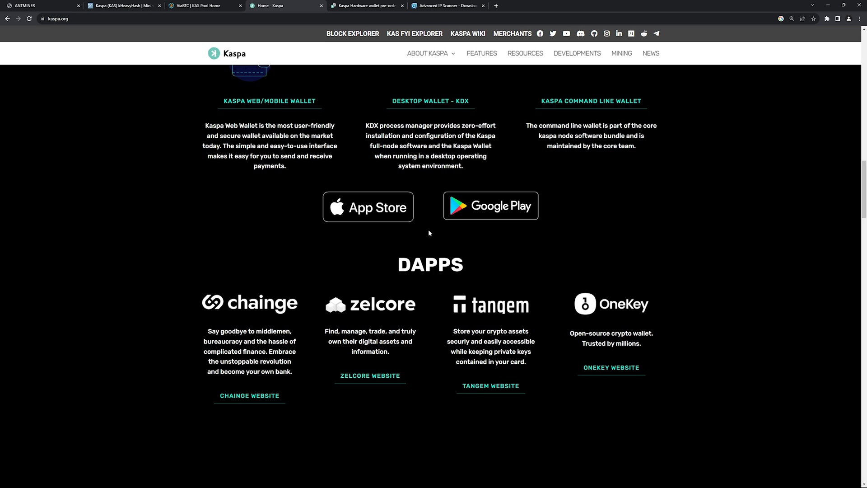
pyautogui.scroll(3)
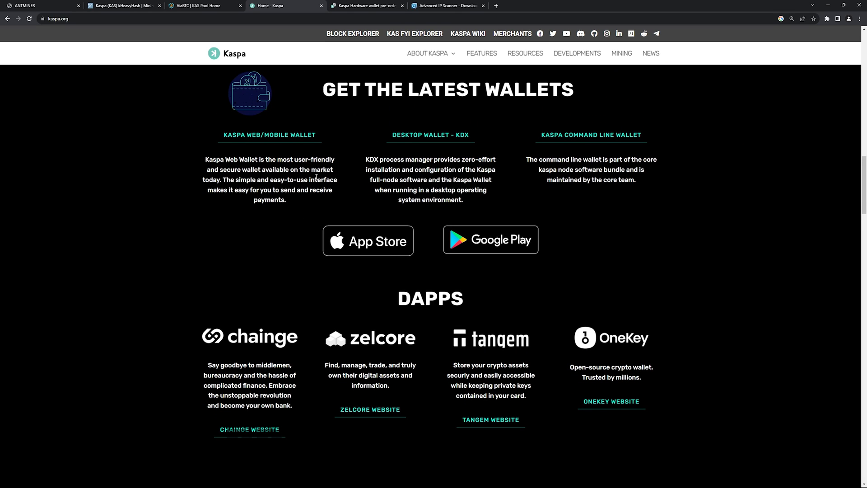
pyautogui.moveTo(365, 159)
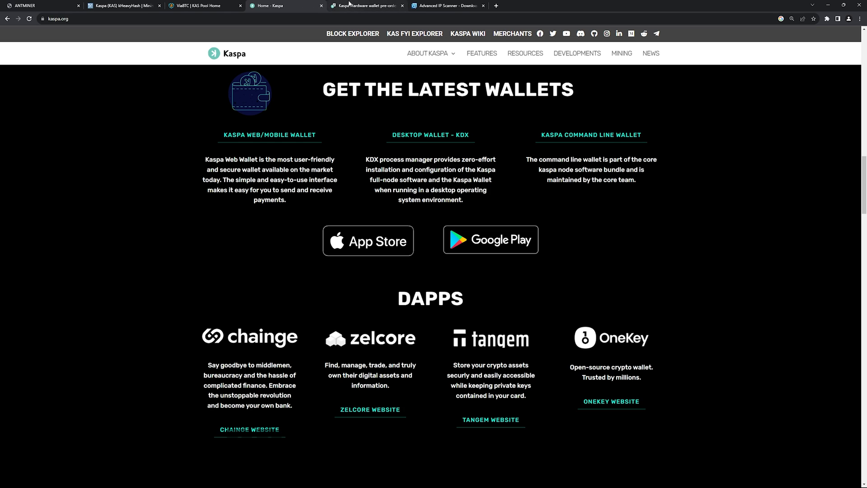
pyautogui.moveTo(122, 5)
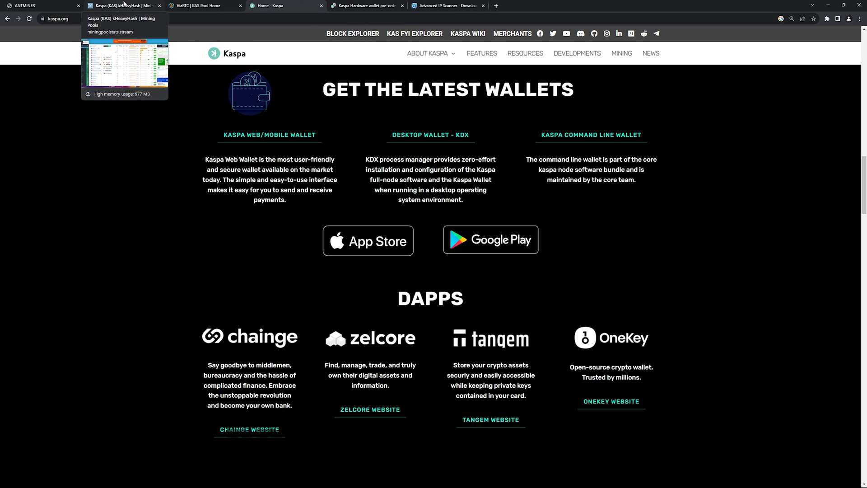
pyautogui.moveTo(420, 171)
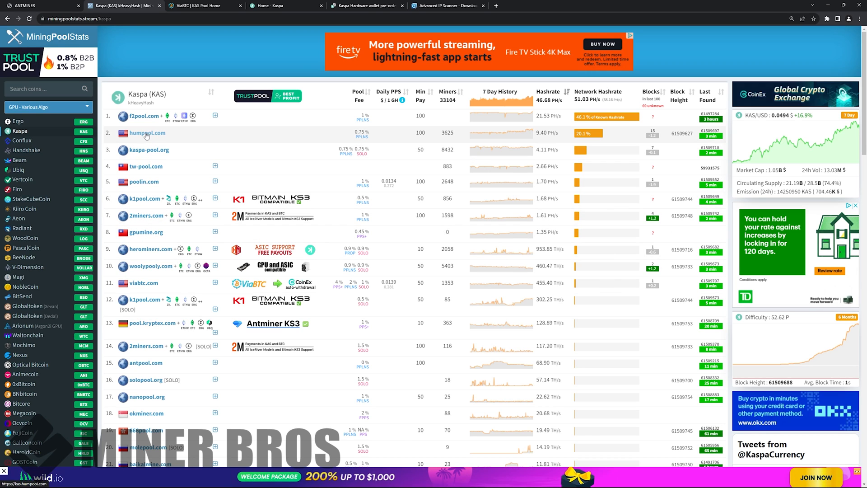
pyautogui.moveTo(144, 116)
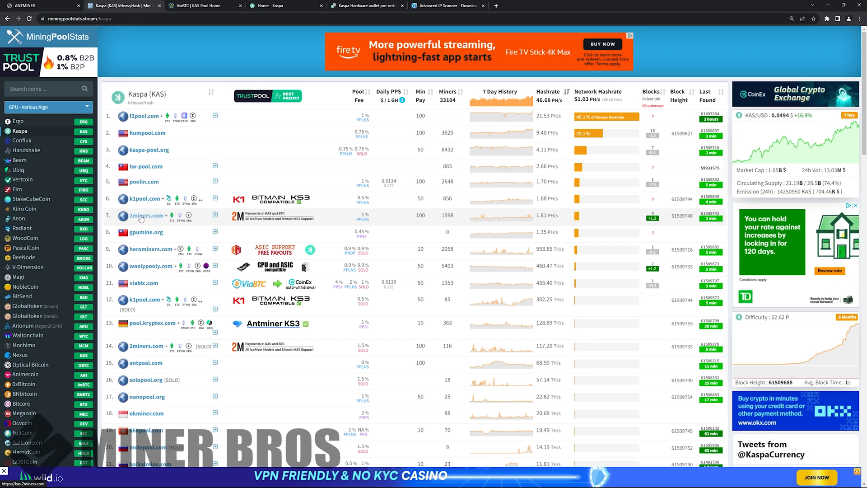
pyautogui.moveTo(155, 270)
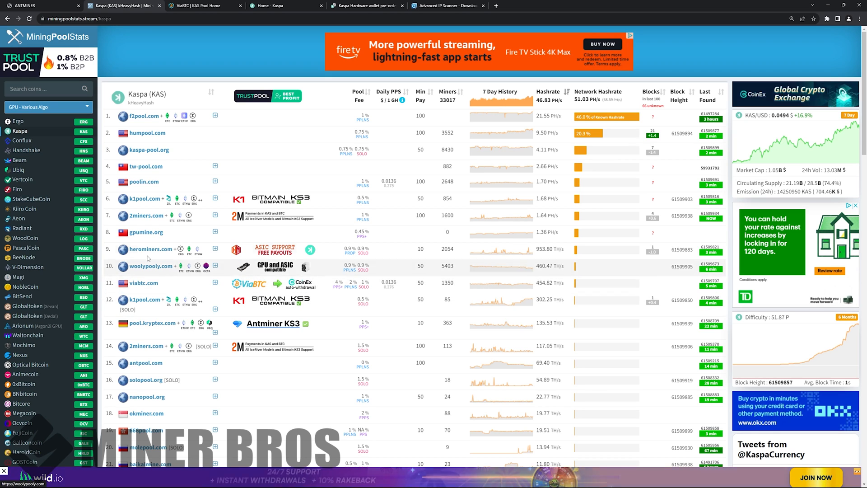
# Step: Copy the ViaBTC KAS stratum URL mining.viabtc.io:3015 and return to the miner's pool settings
pyautogui.click(205, 5)
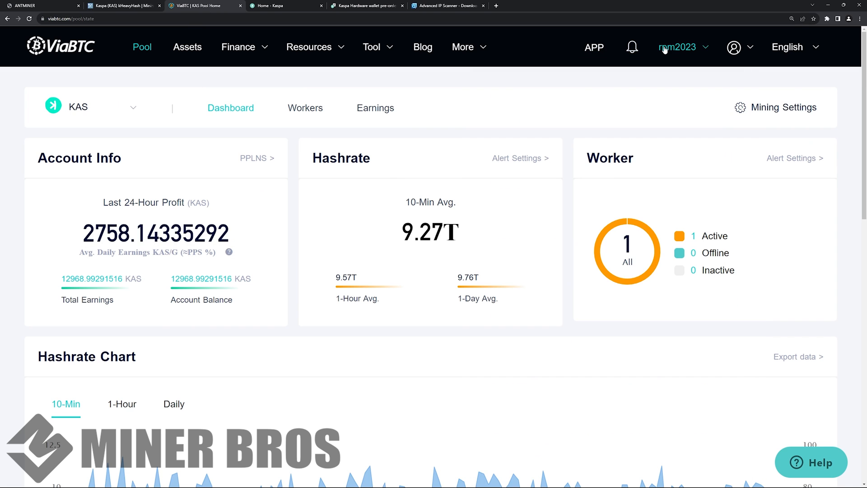
pyautogui.click(631, 47)
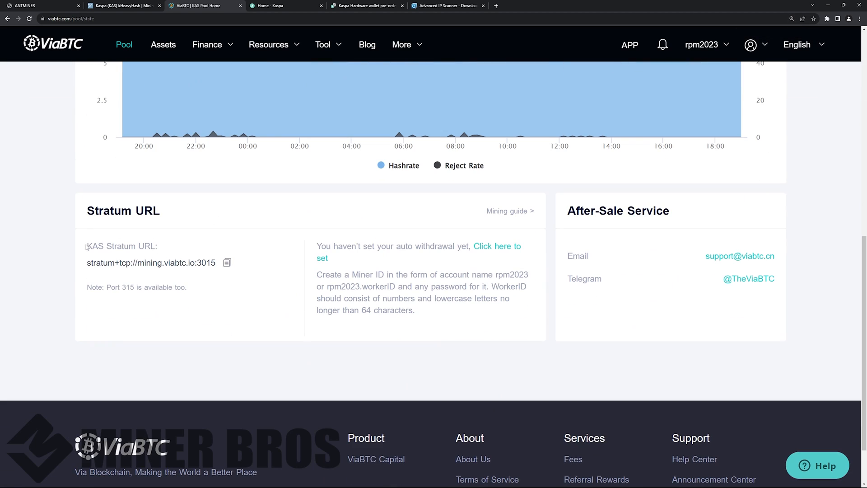
pyautogui.moveTo(87, 246); pyautogui.dragTo(216, 263)
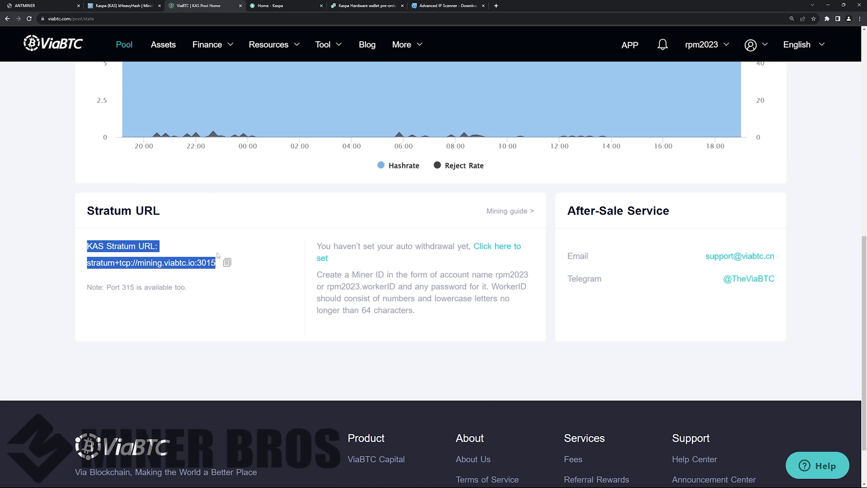
pyautogui.click(226, 262)
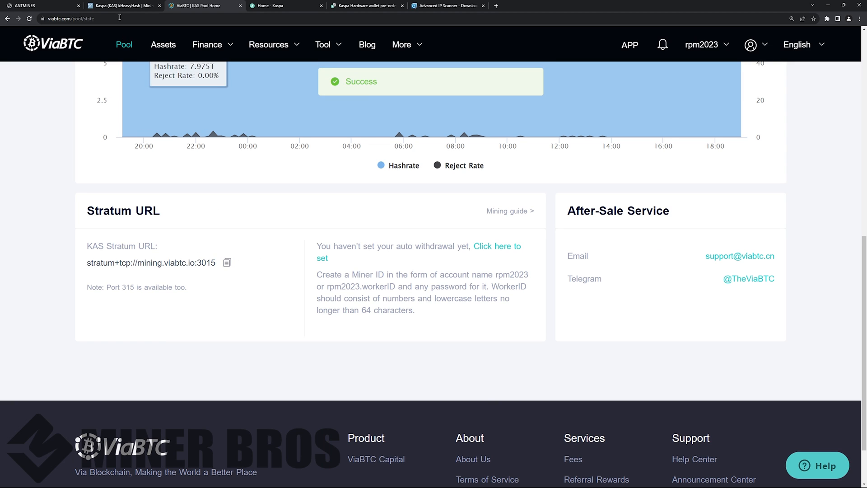
pyautogui.click(39, 6)
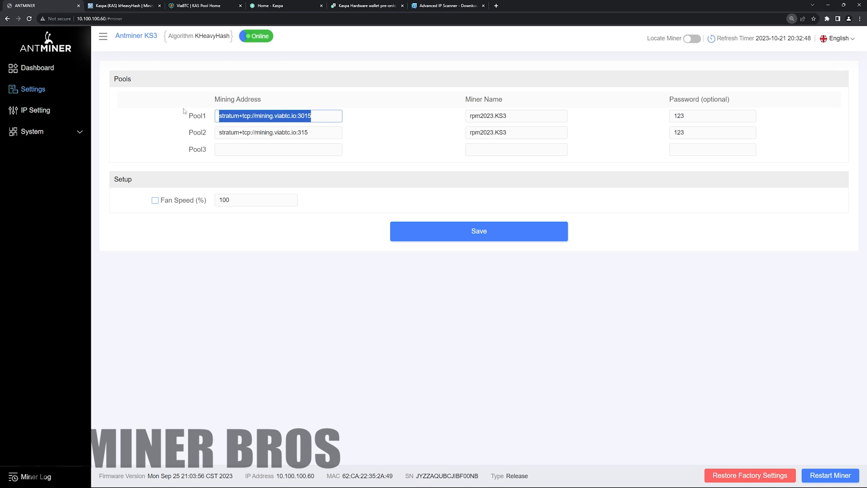
pyautogui.moveTo(379, 146)
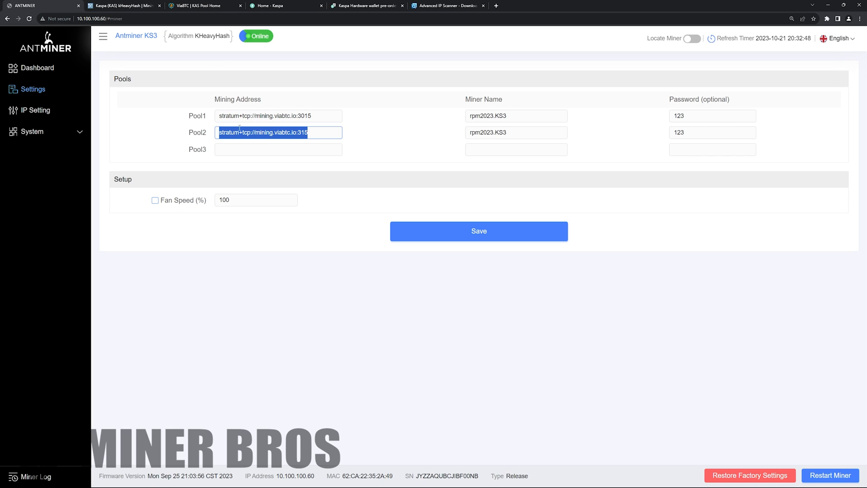
pyautogui.click(125, 5)
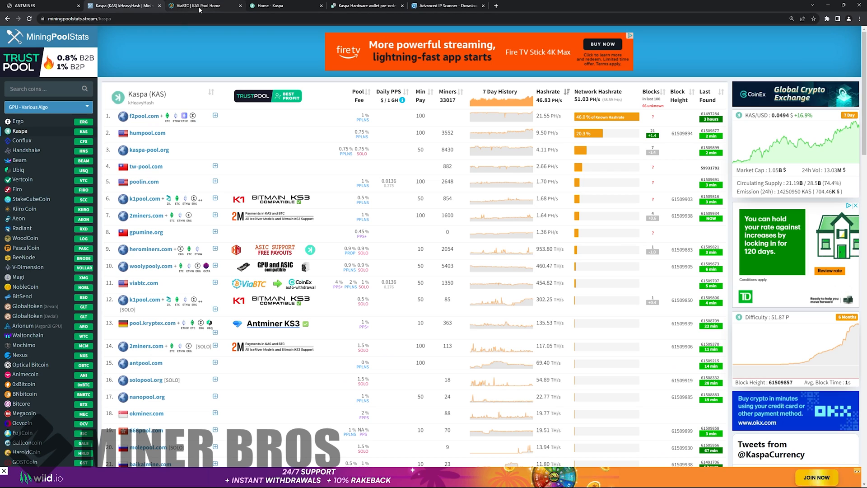
pyautogui.click(199, 6)
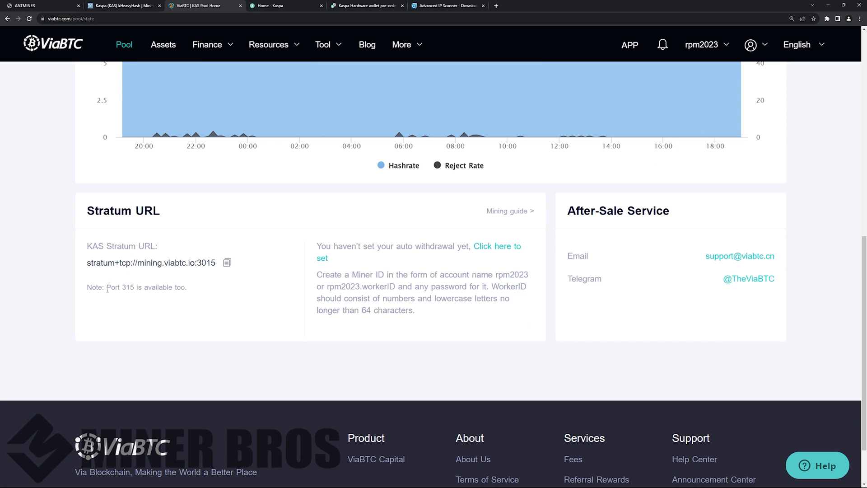
pyautogui.moveTo(105, 287); pyautogui.dragTo(187, 287)
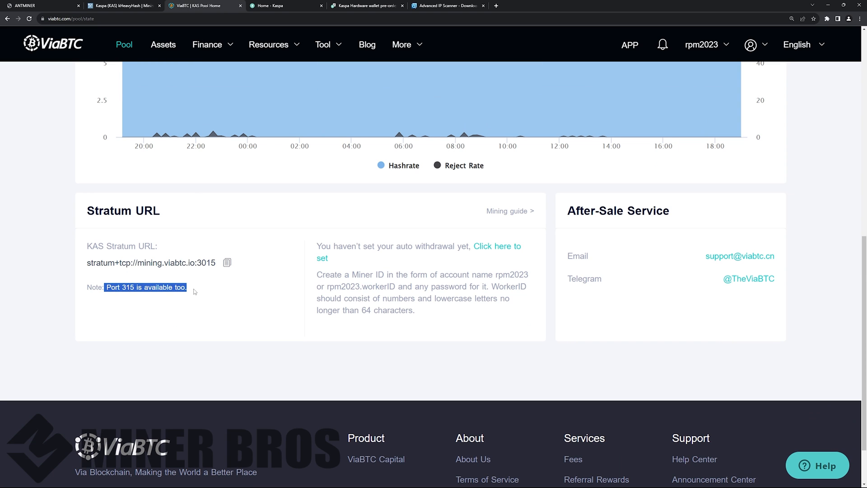
pyautogui.click(42, 5)
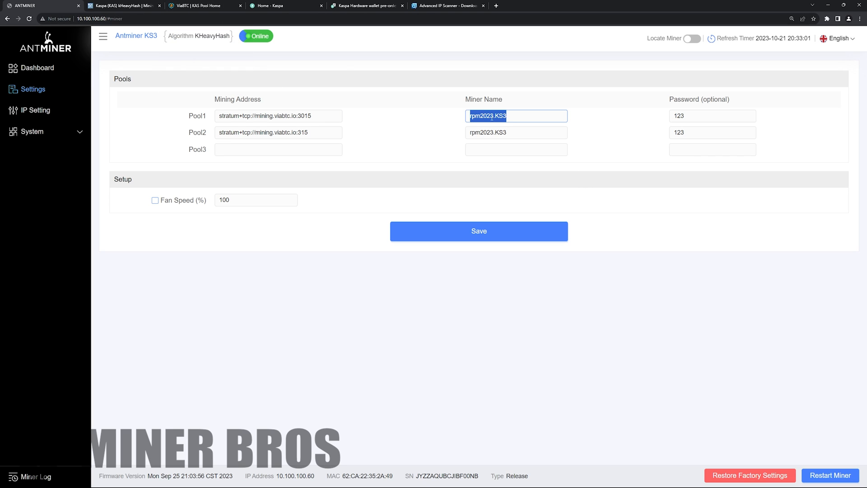
pyautogui.click(494, 116)
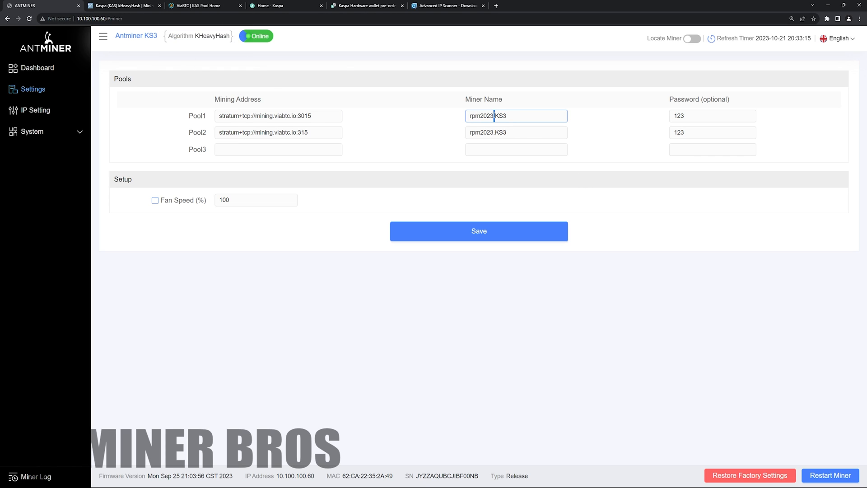
pyautogui.doubleClick(499, 116)
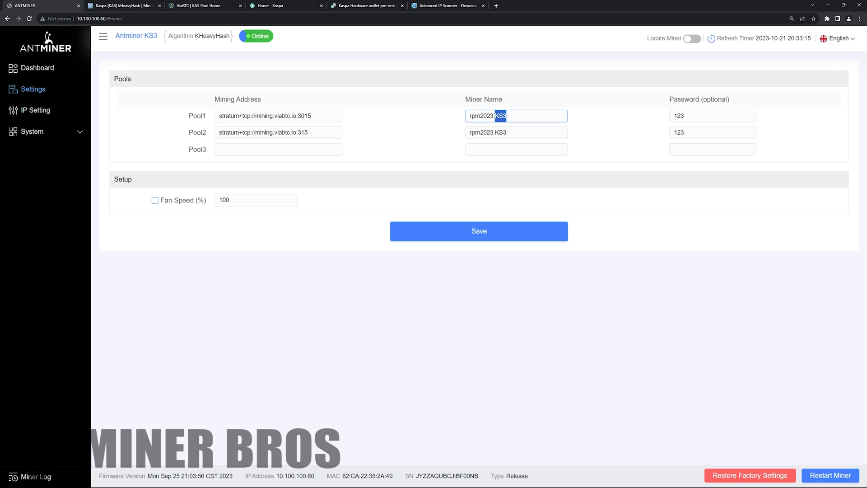
pyautogui.click(519, 116)
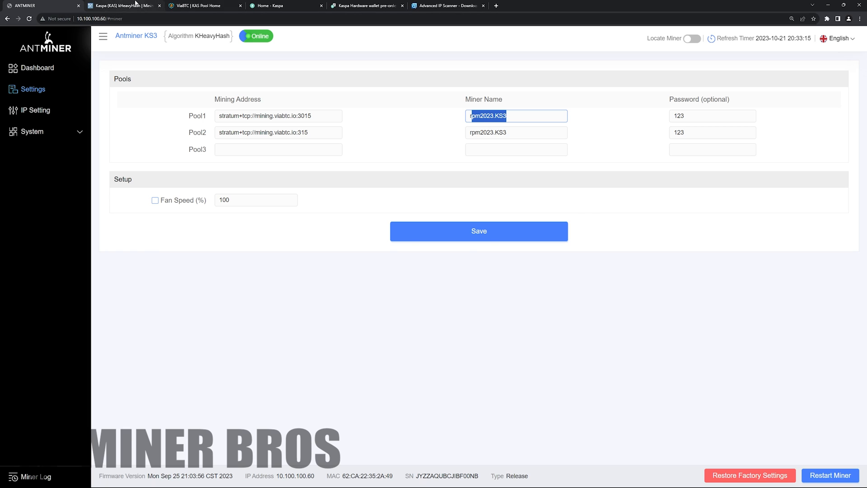
pyautogui.click(199, 6)
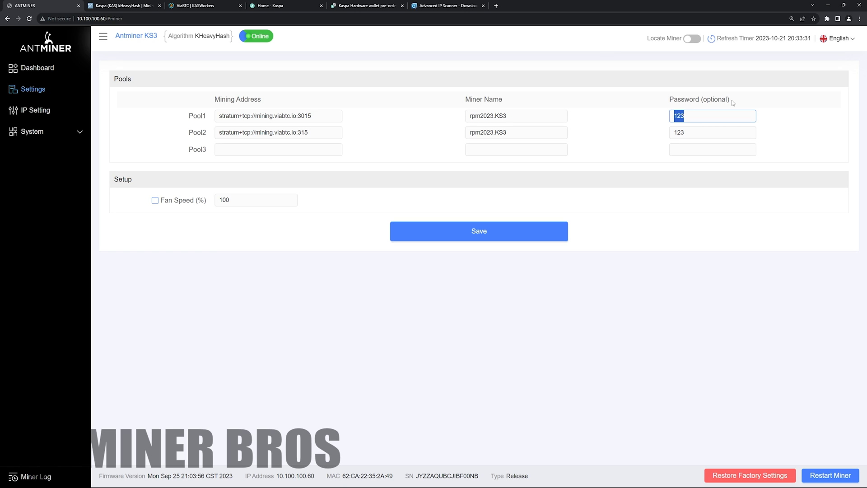
pyautogui.moveTo(697, 127)
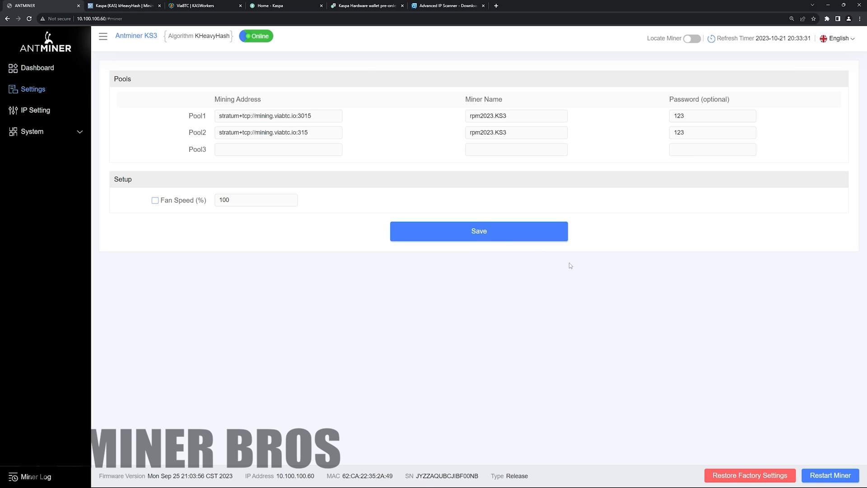
pyautogui.moveTo(94, 96)
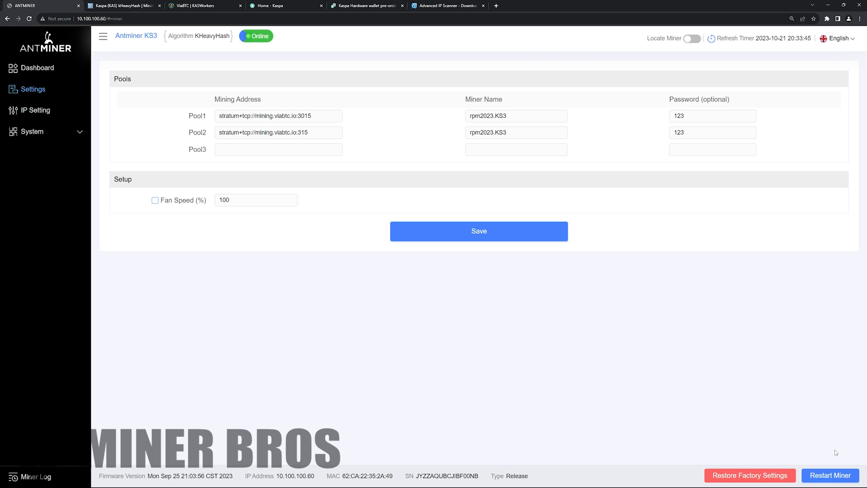
pyautogui.moveTo(202, 185)
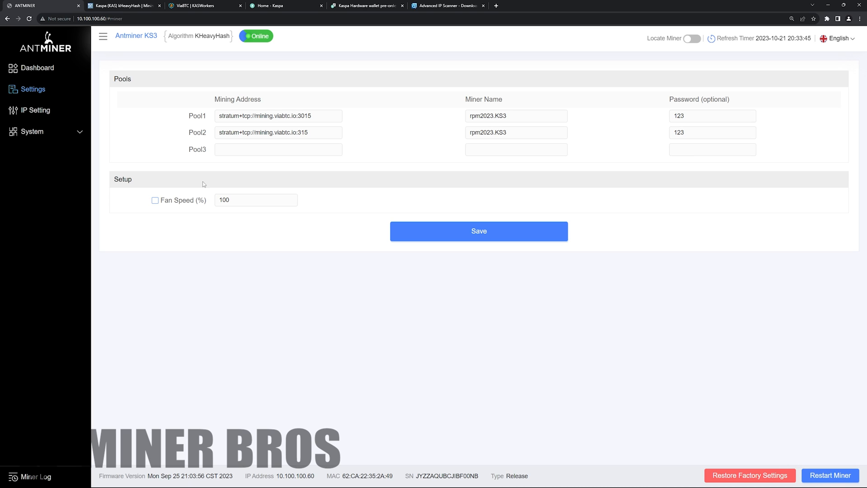
pyautogui.moveTo(460, 190)
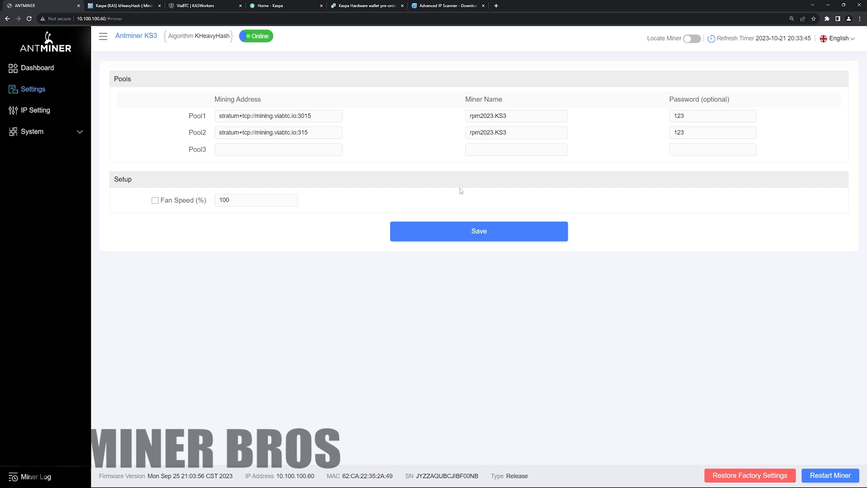
pyautogui.click(37, 68)
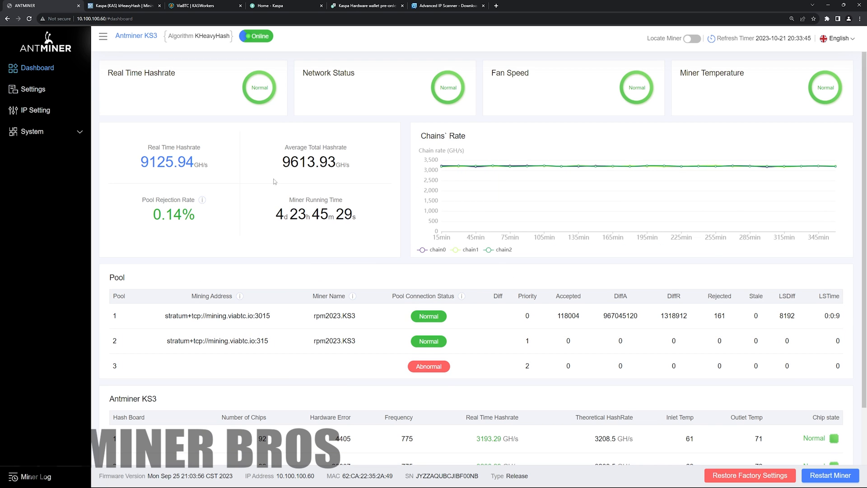
pyautogui.moveTo(405, 243)
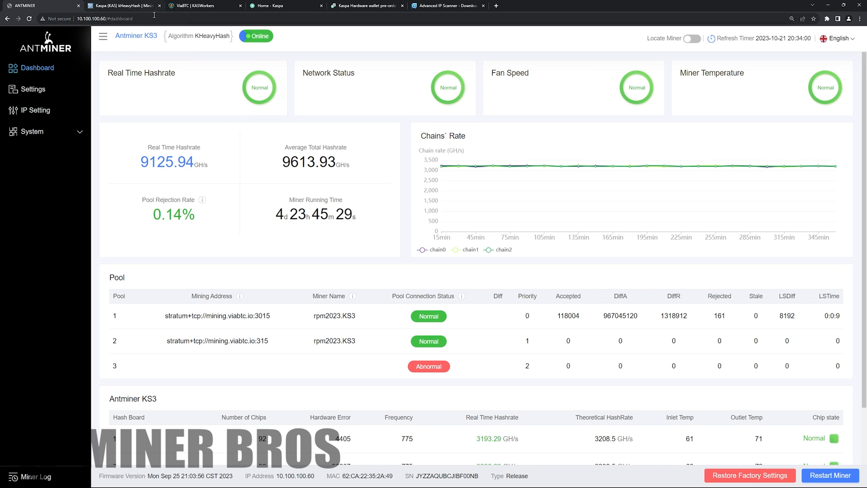
pyautogui.moveTo(198, 6)
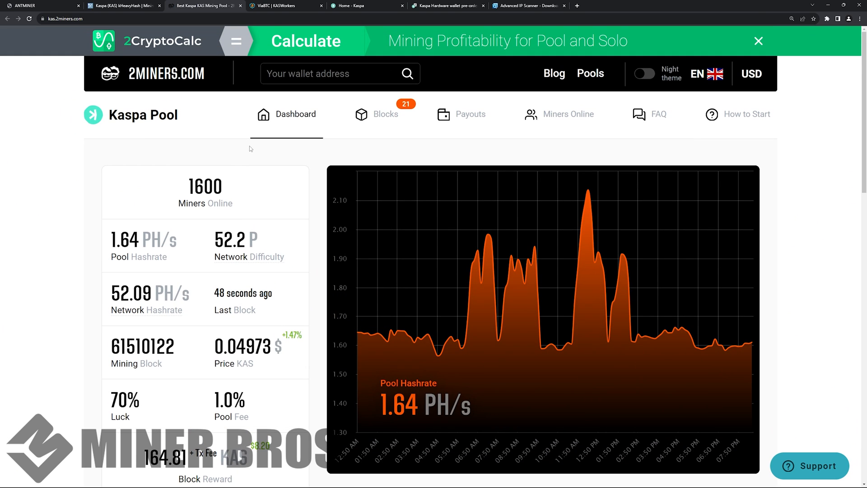
# Step: Select the USA KS3/KS3L server address us-kas.2miners.com:2323 from 2Miners' server list
pyautogui.scroll(-3)
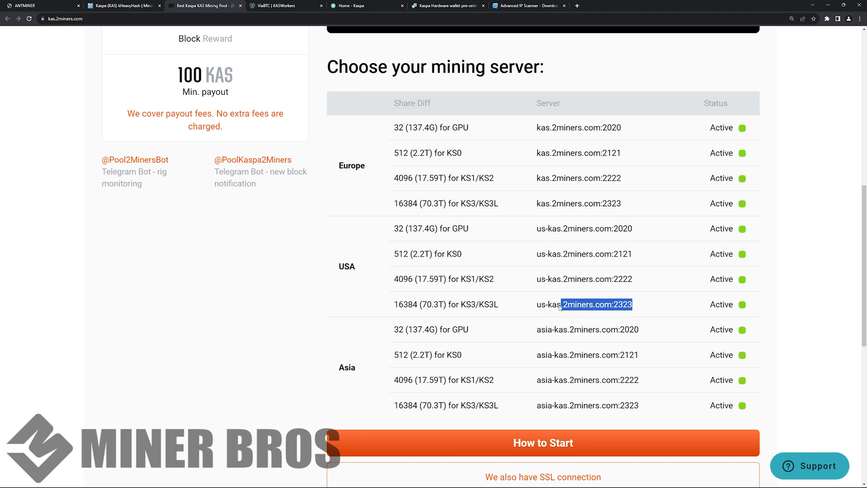
pyautogui.moveTo(558, 304); pyautogui.dragTo(448, 254)
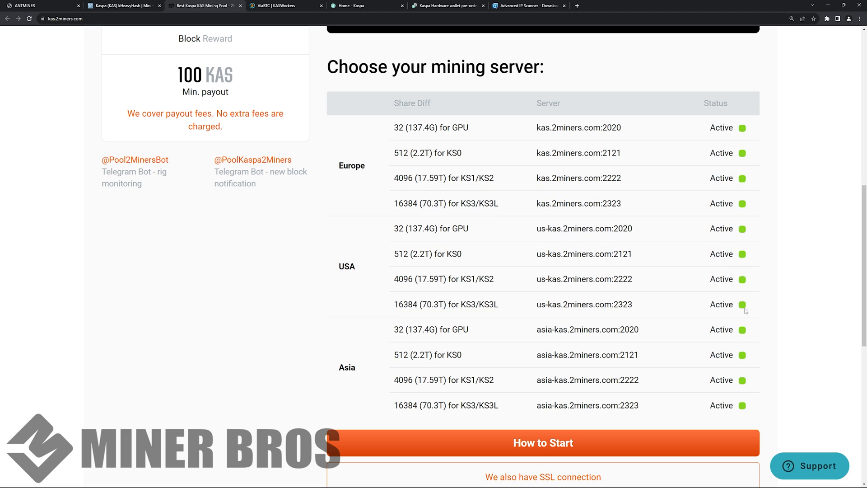
pyautogui.doubleClick(472, 304)
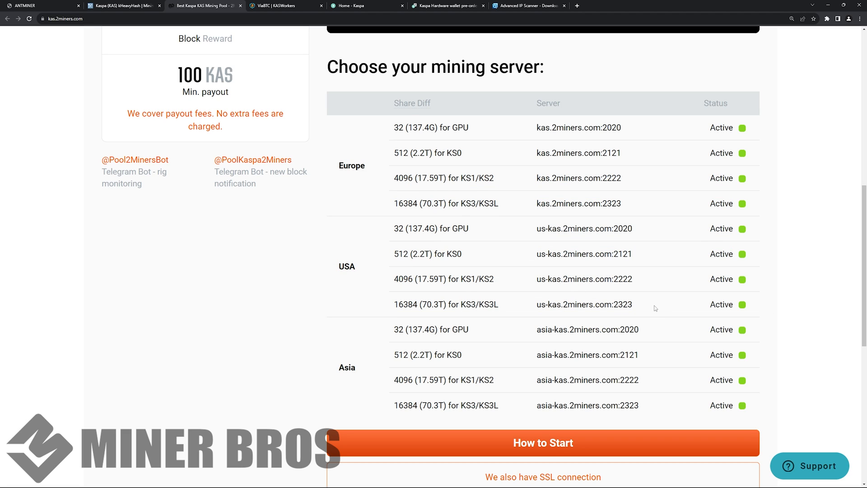
pyautogui.doubleClick(583, 304)
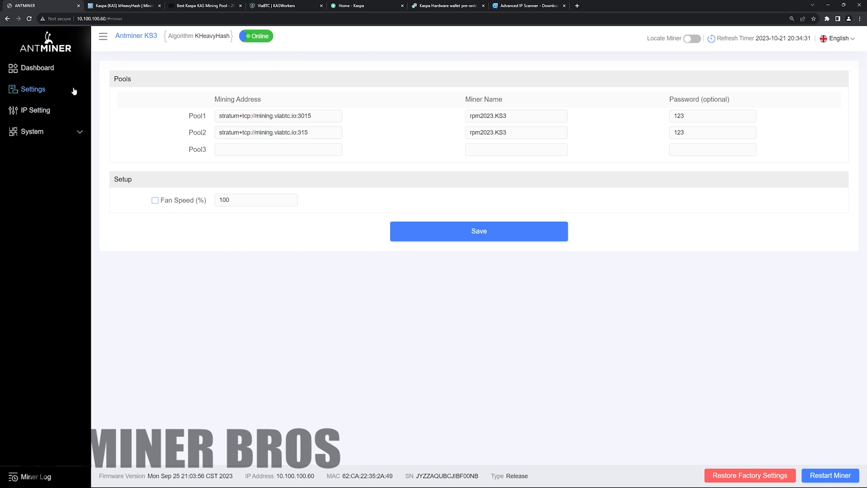
# Step: Replace Pool1's mining address with stratum+tcp://us-kas.2miners.com:2323 and select its miner name
pyautogui.doubleClick(278, 116)
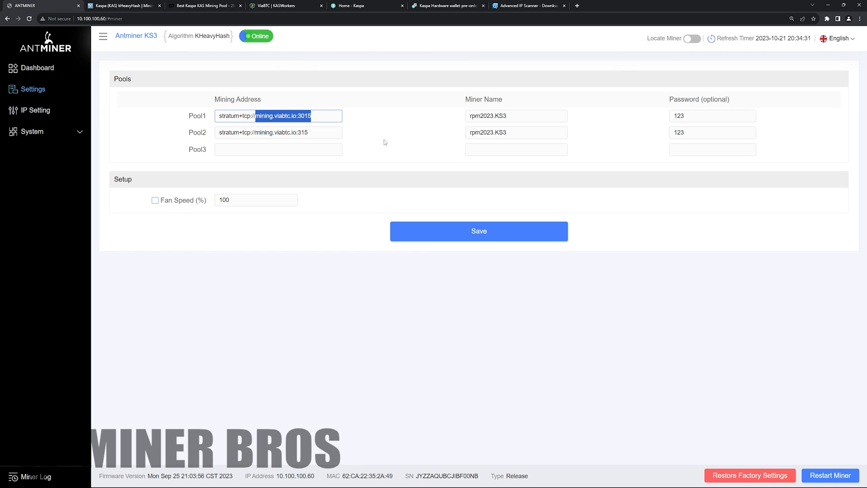
pyautogui.write('stratum+tcp://us-kas.2miners.com:2323')
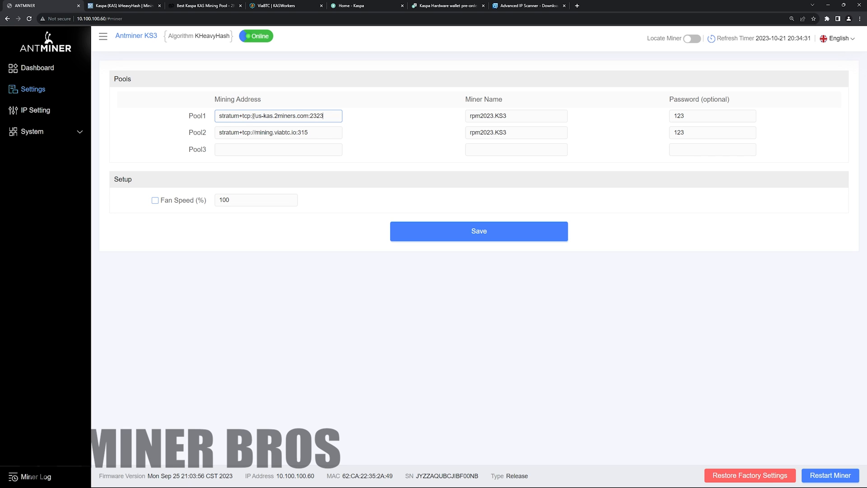
pyautogui.moveTo(523, 120)
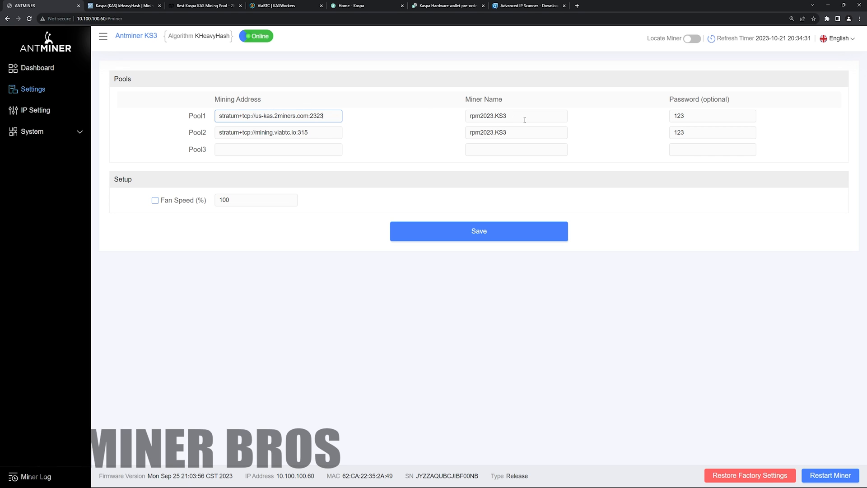
pyautogui.doubleClick(516, 116)
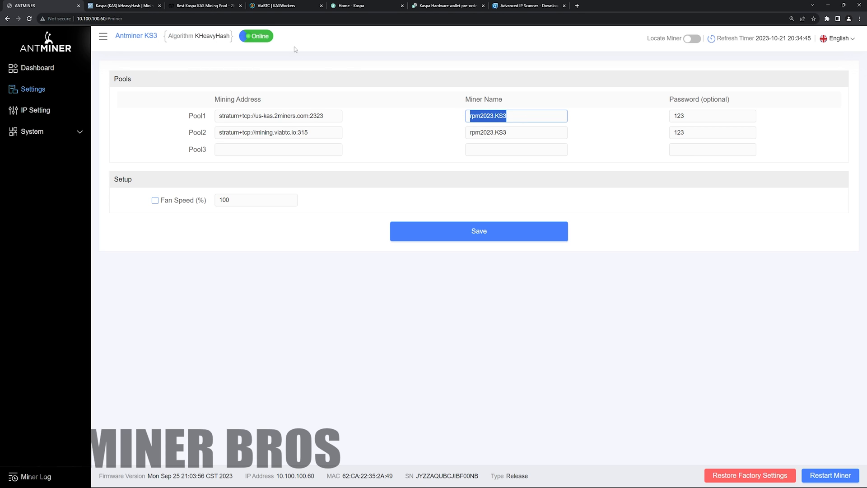
pyautogui.click(205, 5)
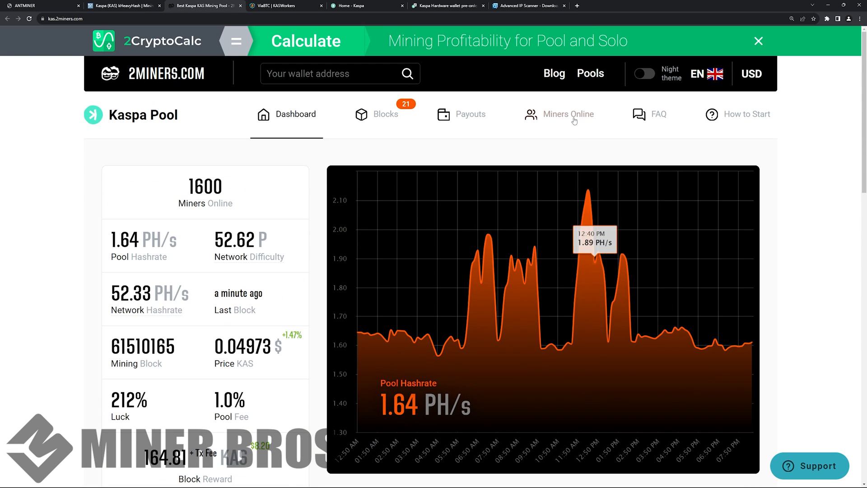
# Step: View 2Miners' Kaspa Miners Online list, then switch to the Kaspa website tab
pyautogui.click(567, 113)
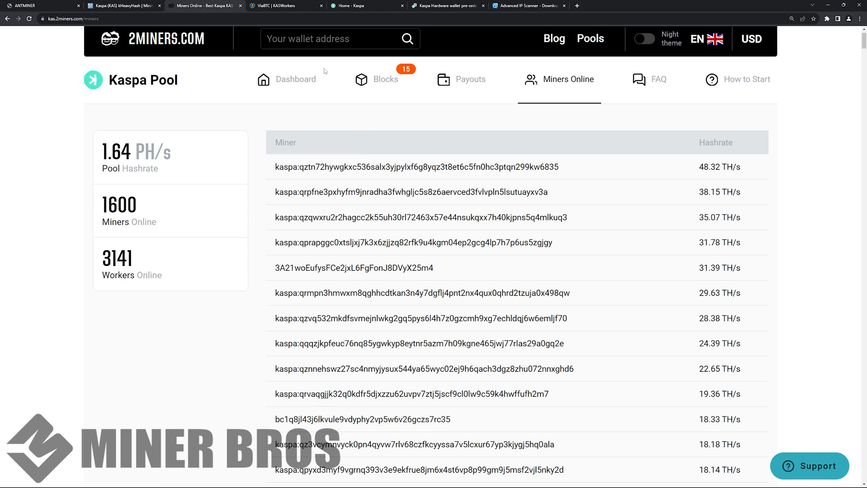
pyautogui.click(365, 5)
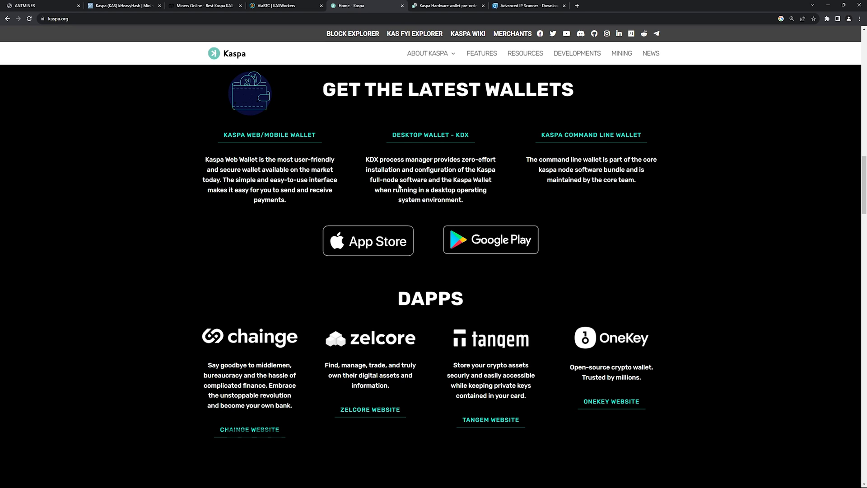
pyautogui.moveTo(394, 187)
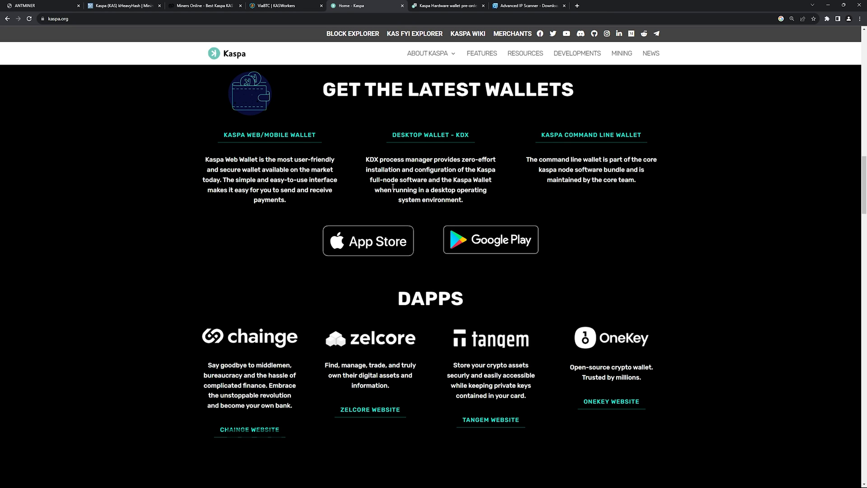
pyautogui.moveTo(416, 255)
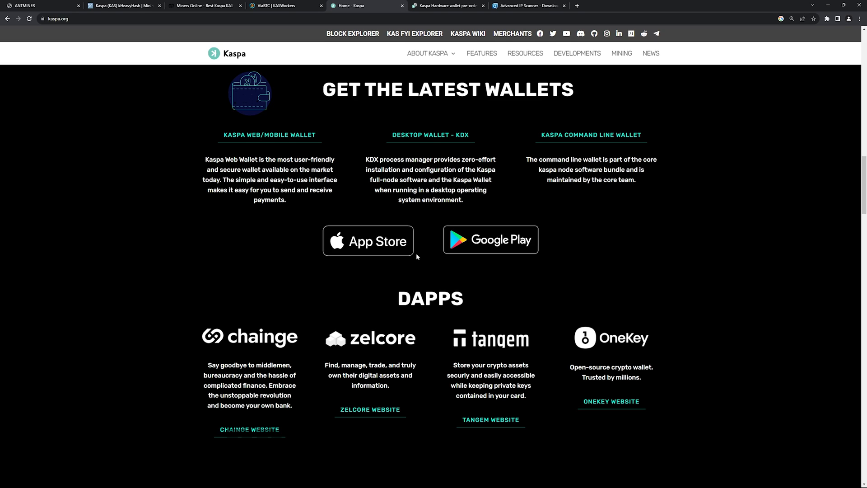
pyautogui.moveTo(409, 240)
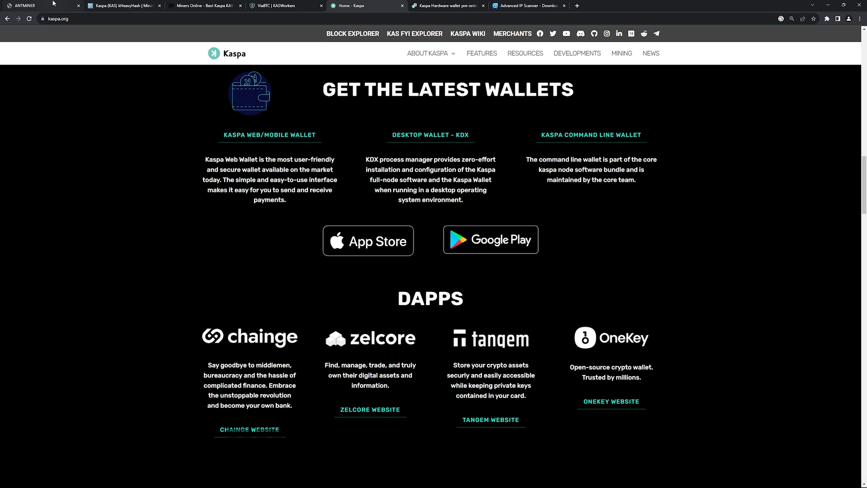
# Step: Return to the 2Miners online miners list, then go back to the Antminer pool settings
pyautogui.click(447, 6)
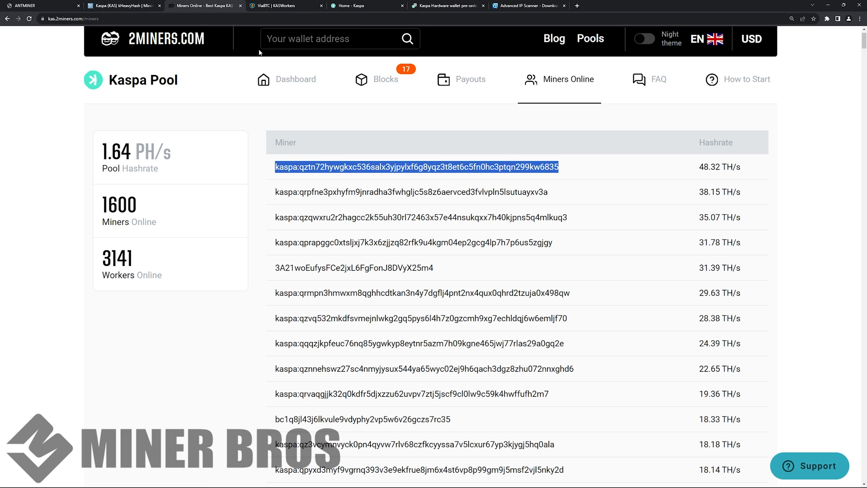
pyautogui.click(39, 5)
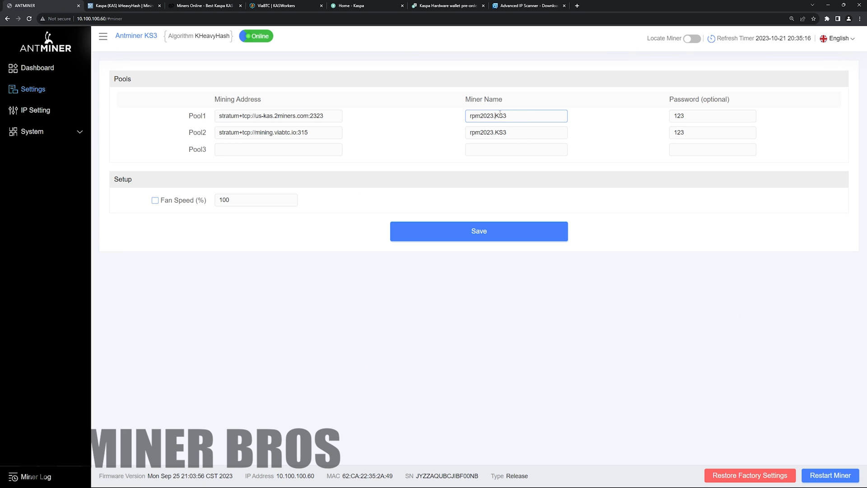
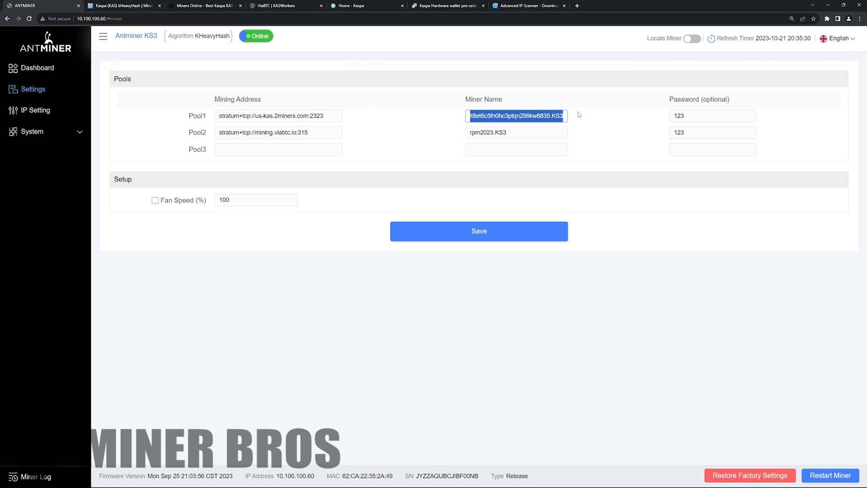
pyautogui.click(516, 115)
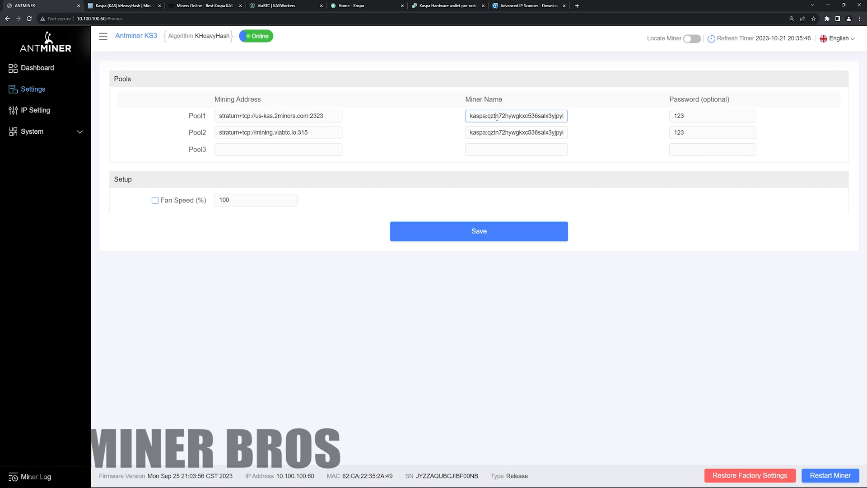
pyautogui.click(515, 132)
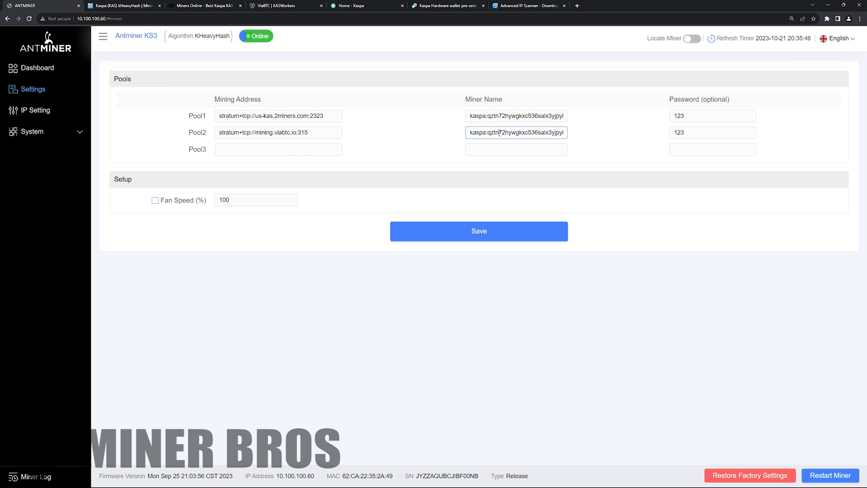
pyautogui.click(278, 149)
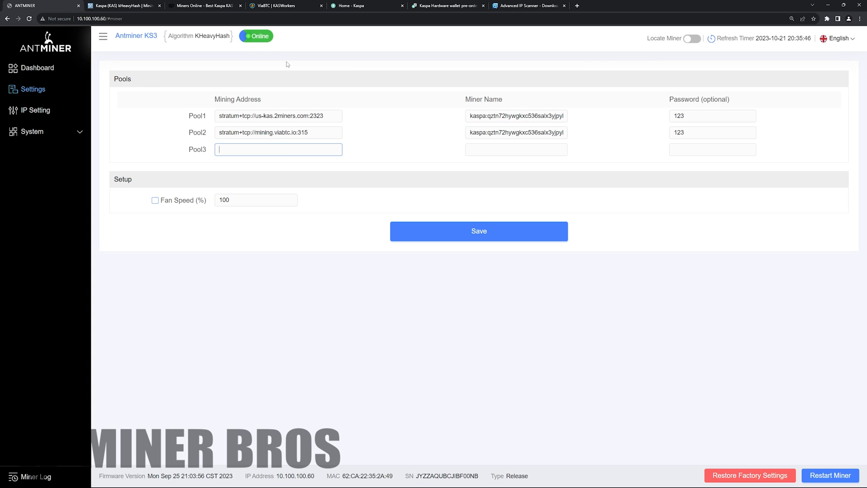